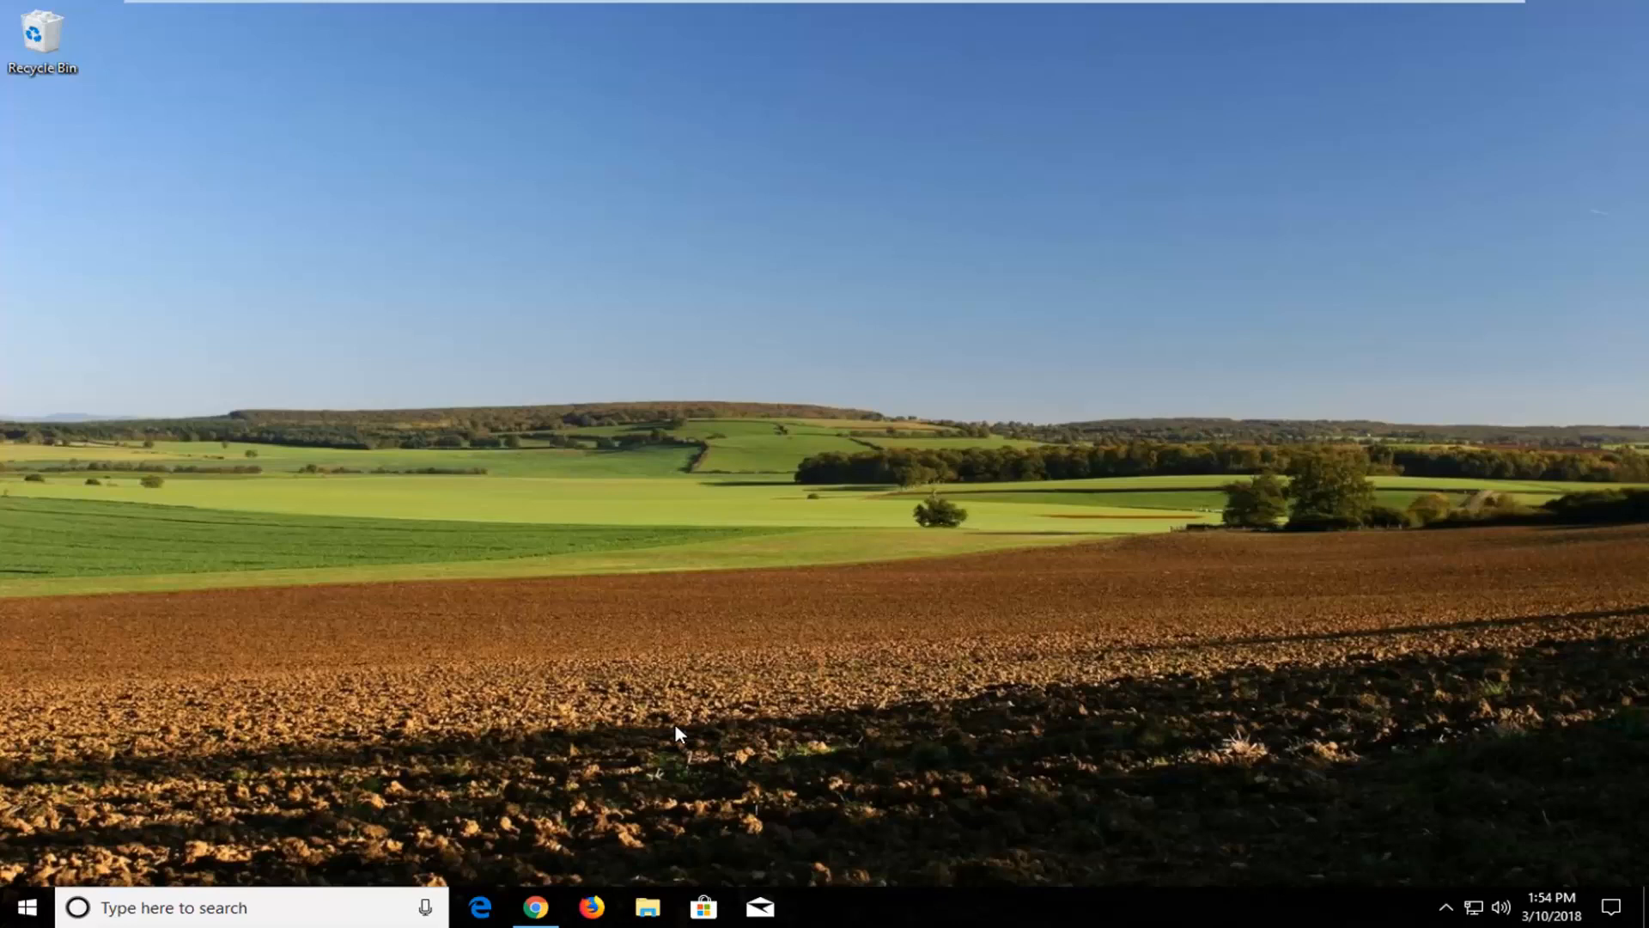
pyautogui.moveTo(535, 908)
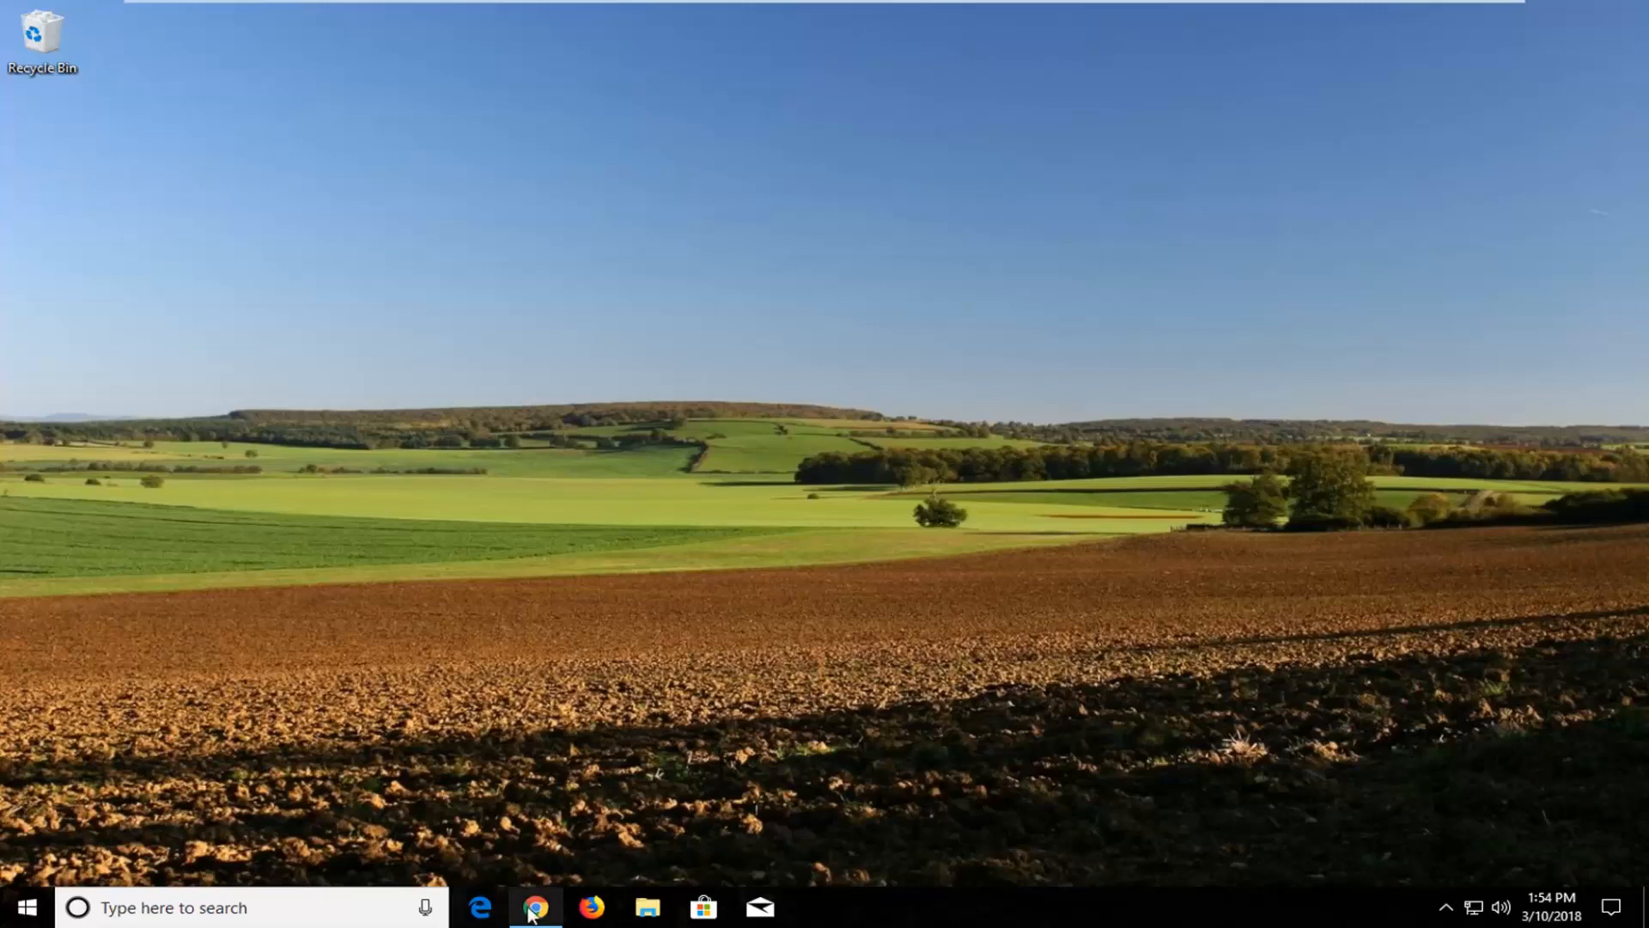
# Launch Google Chrome from its taskbar icon.
pyautogui.click(535, 907)
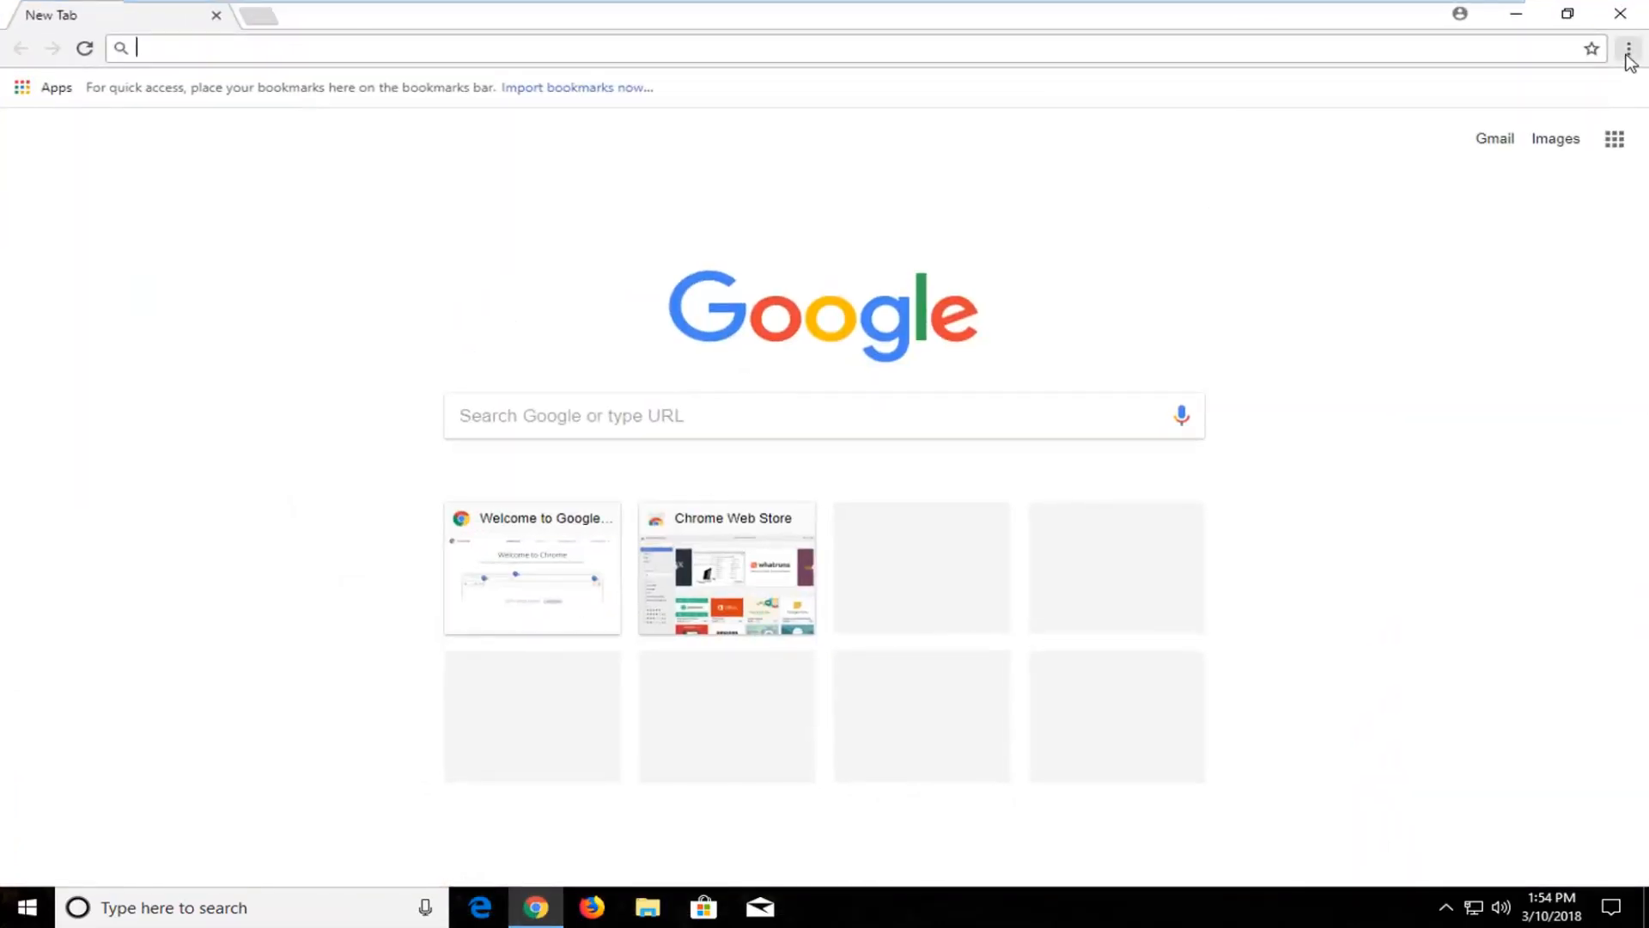
# Choose Settings from Chrome's three-dot menu.
pyautogui.click(1625, 50)
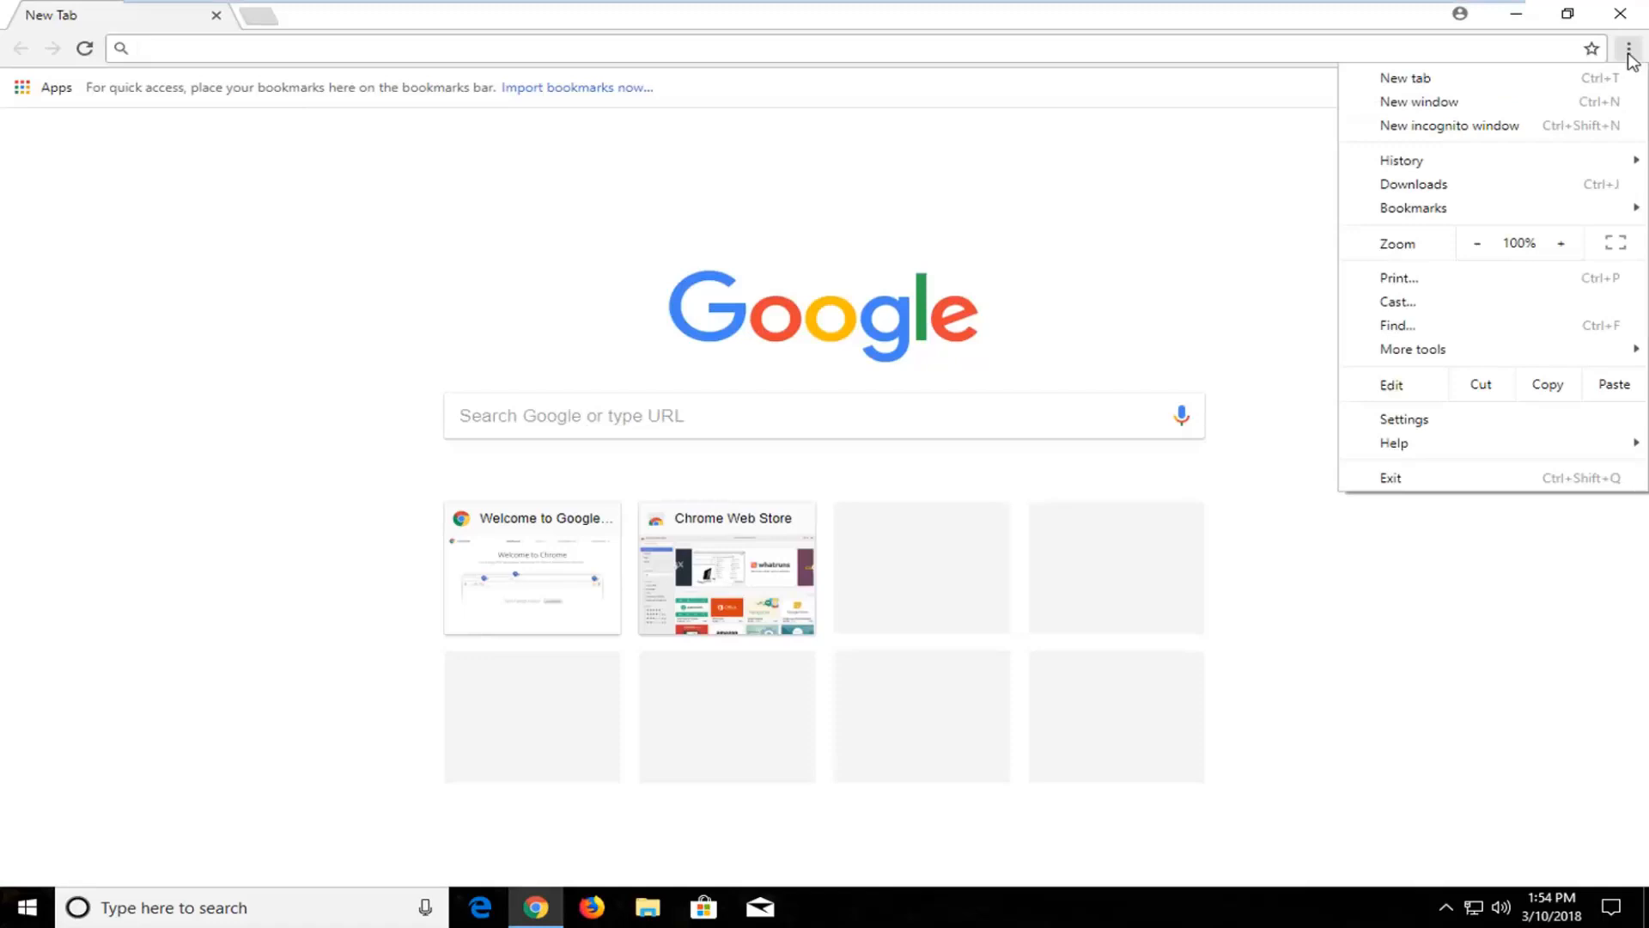
pyautogui.moveTo(1404, 418)
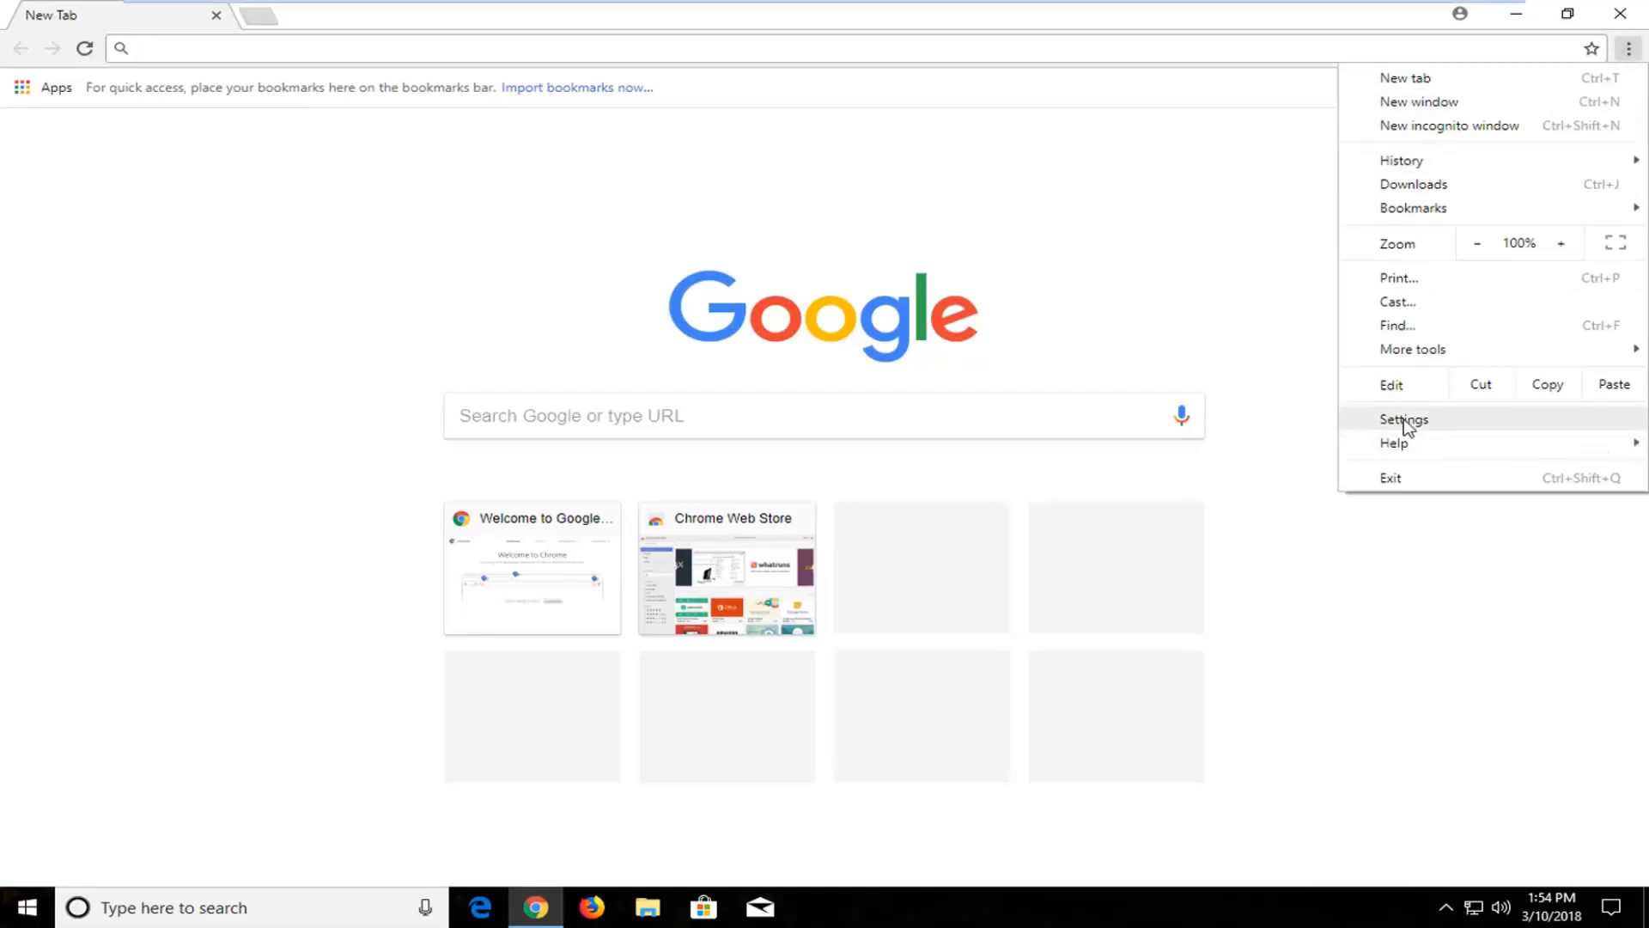
pyautogui.moveTo(1449, 433)
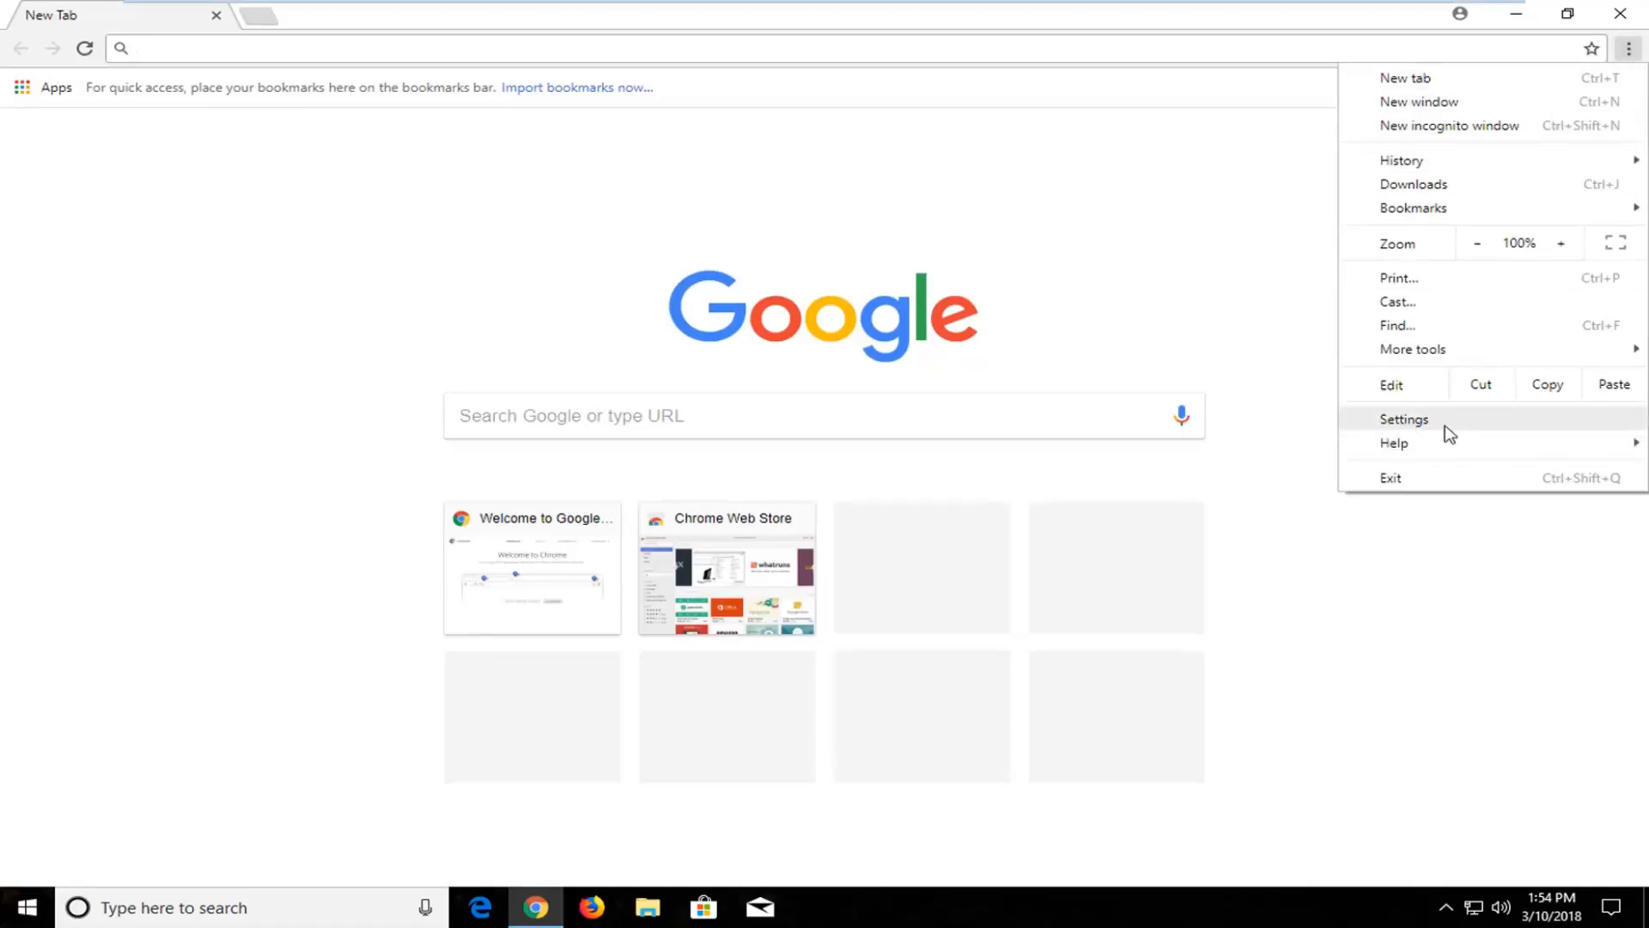
pyautogui.moveTo(1400, 477)
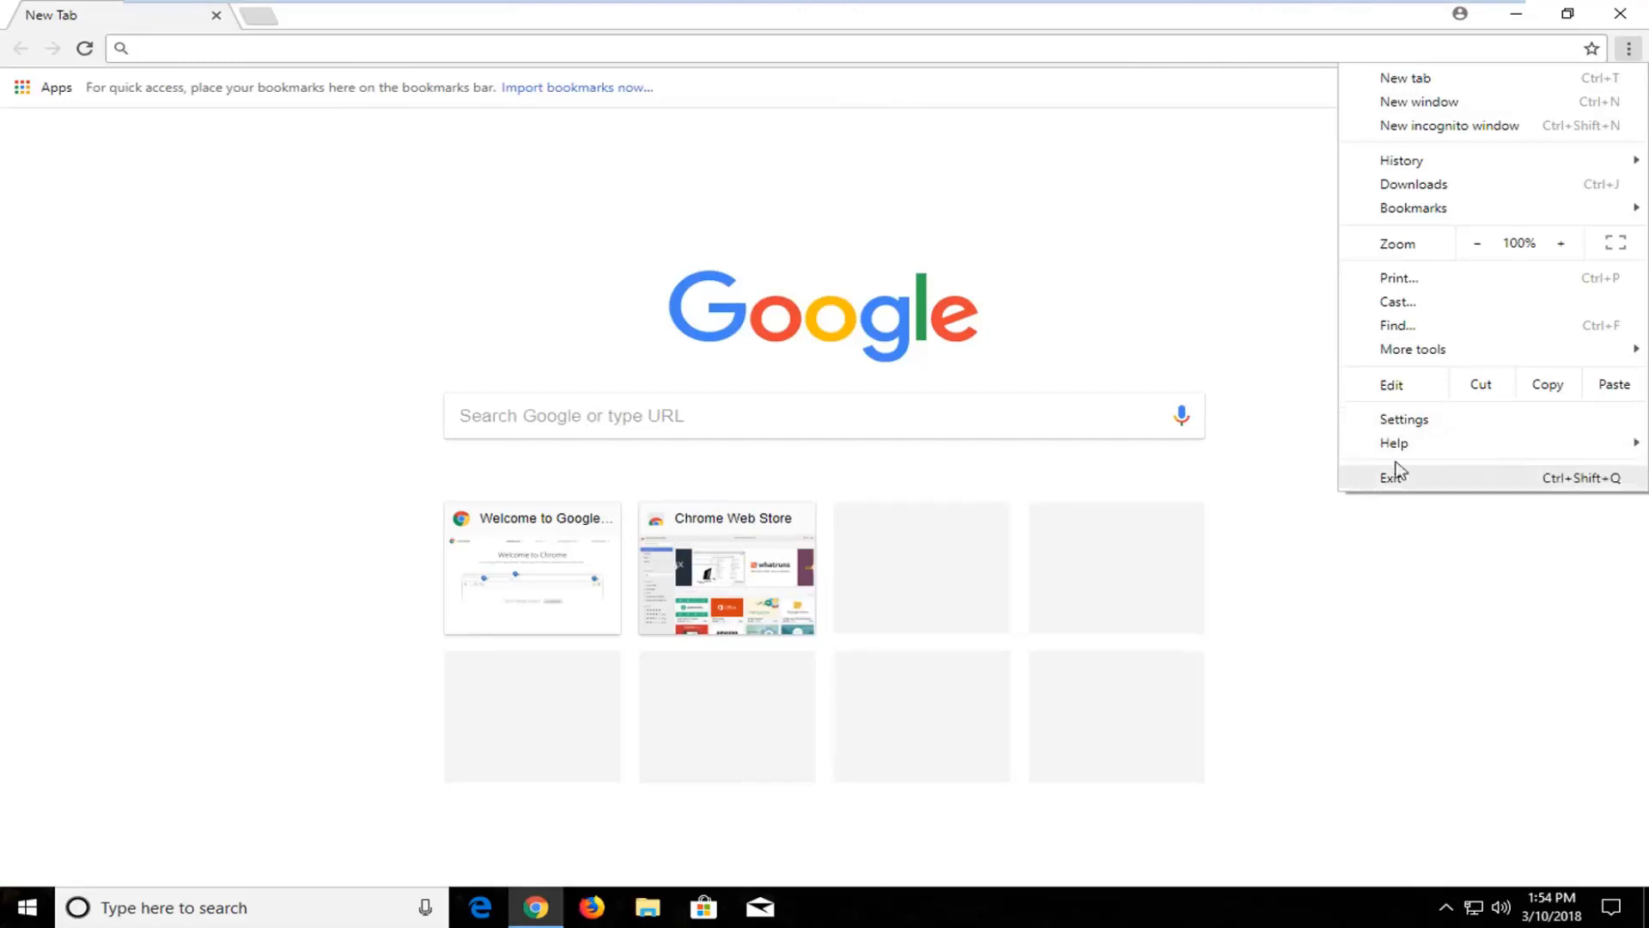
pyautogui.moveTo(1403, 419)
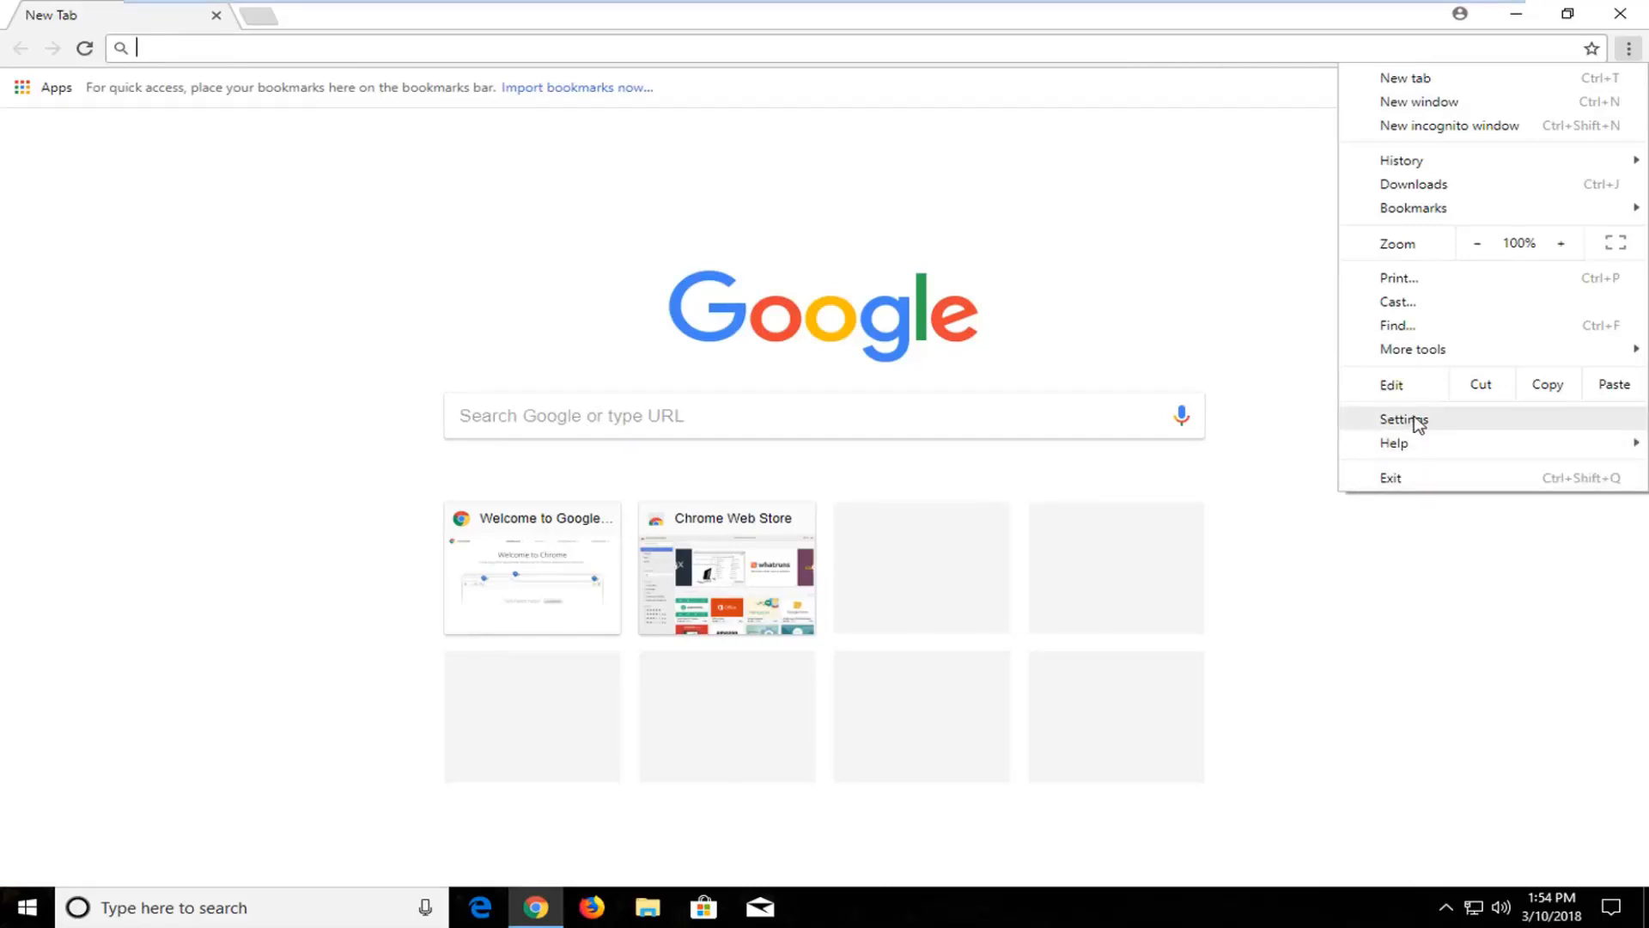
pyautogui.click(1402, 418)
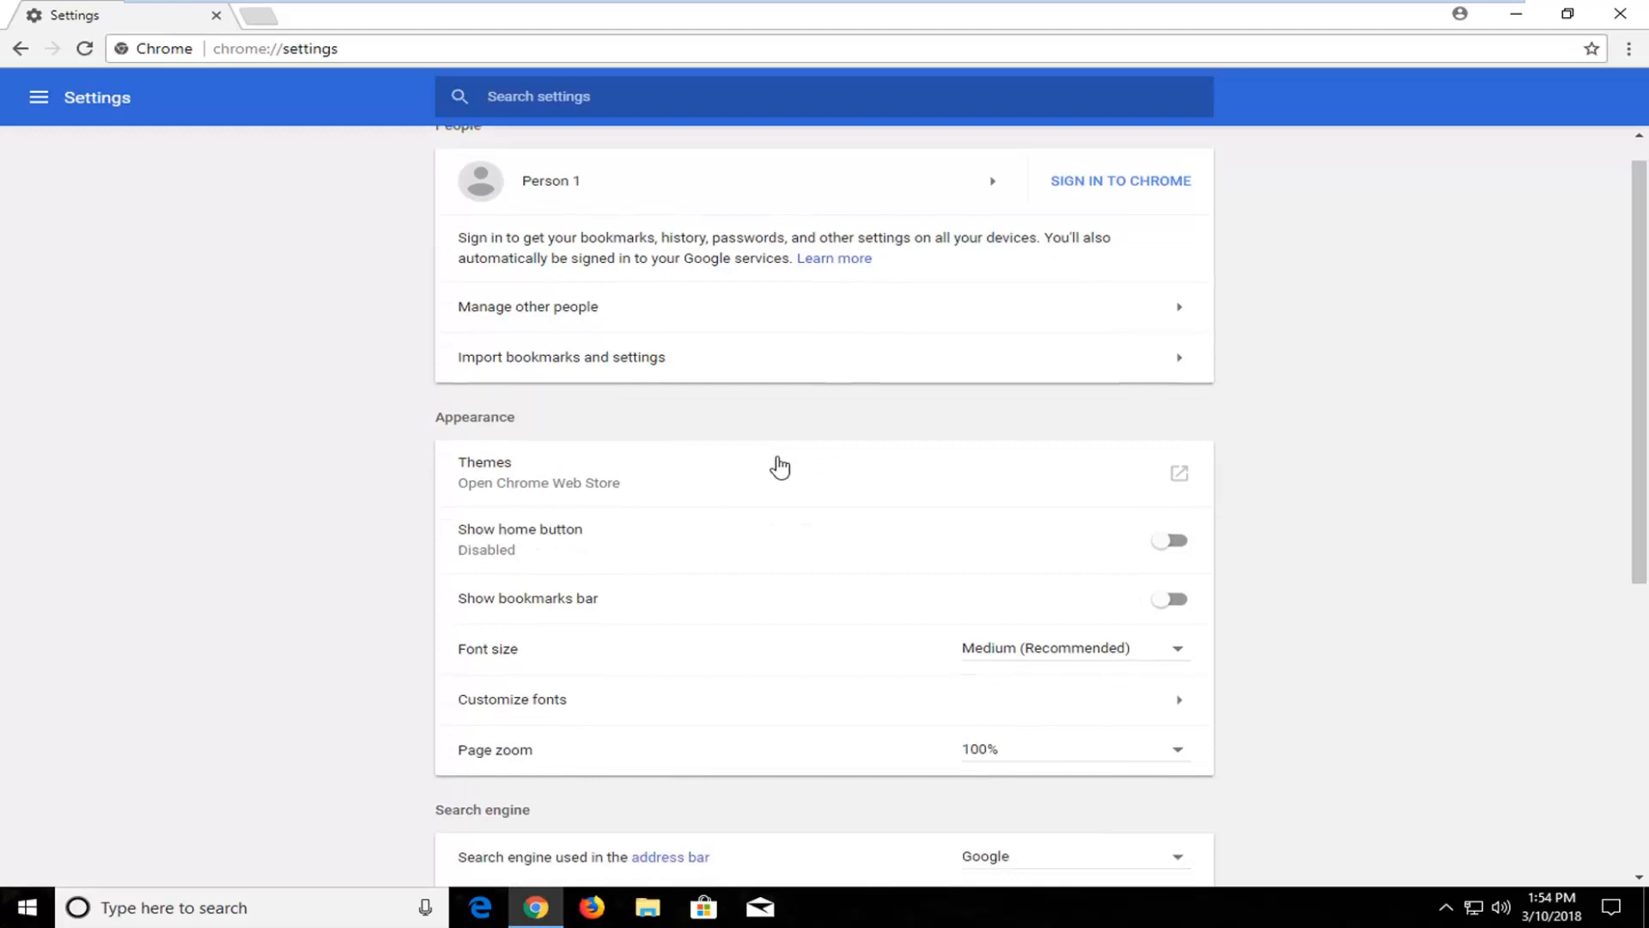
# Expand Chrome's advanced settings and scroll to the Languages section.
pyautogui.scroll(-3)
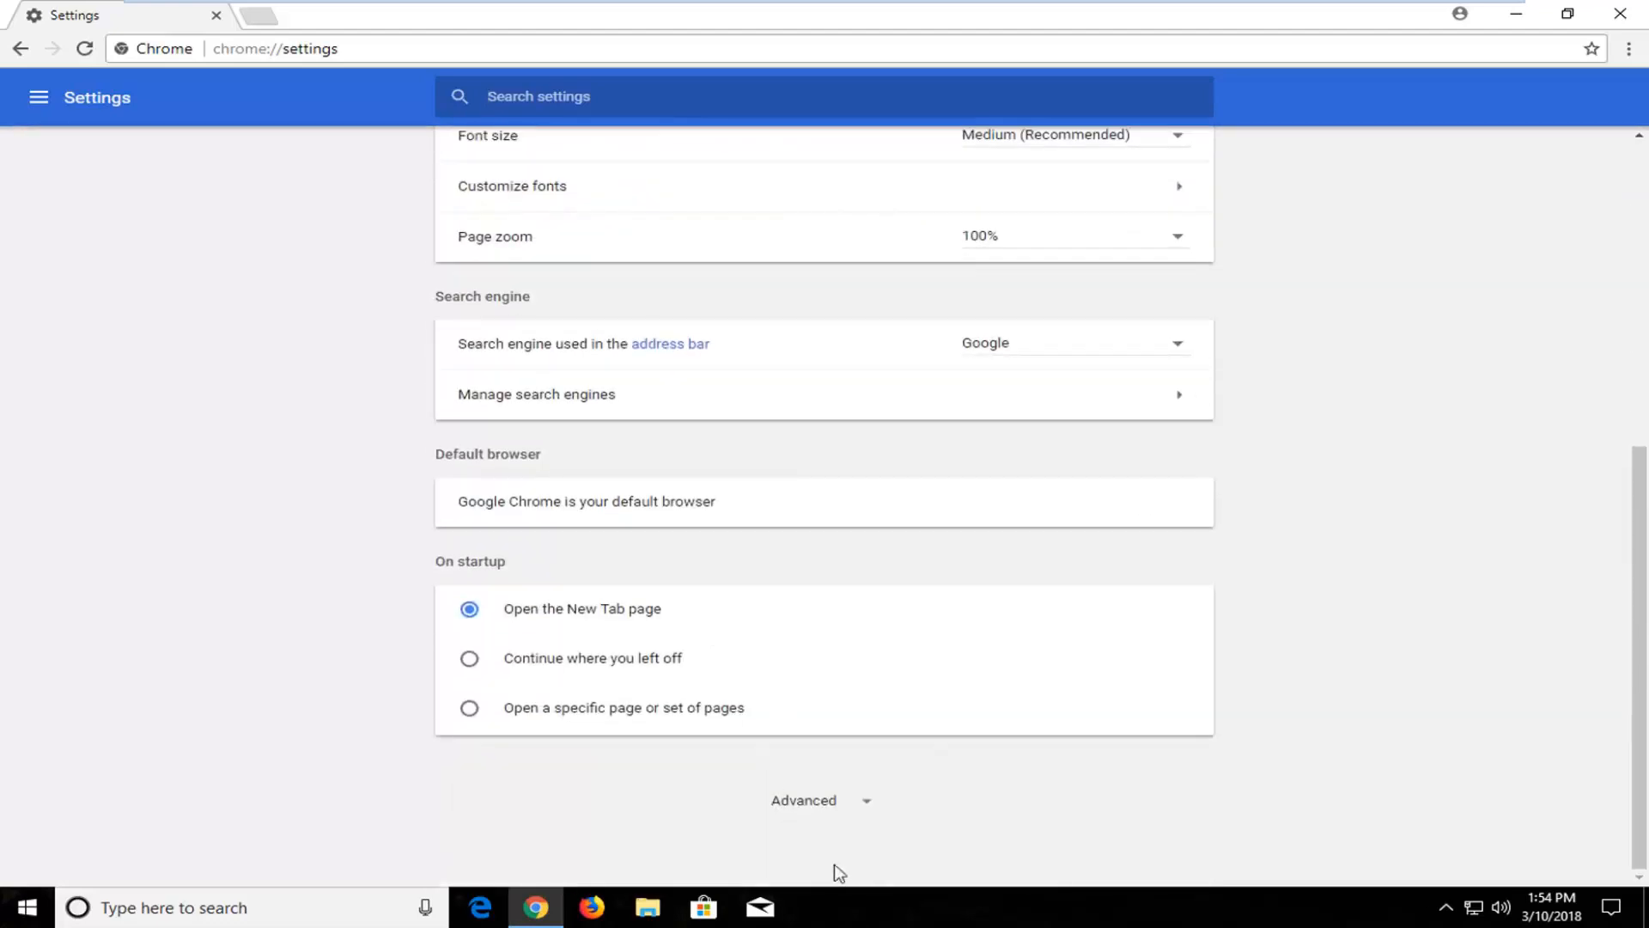
pyautogui.moveTo(805, 807)
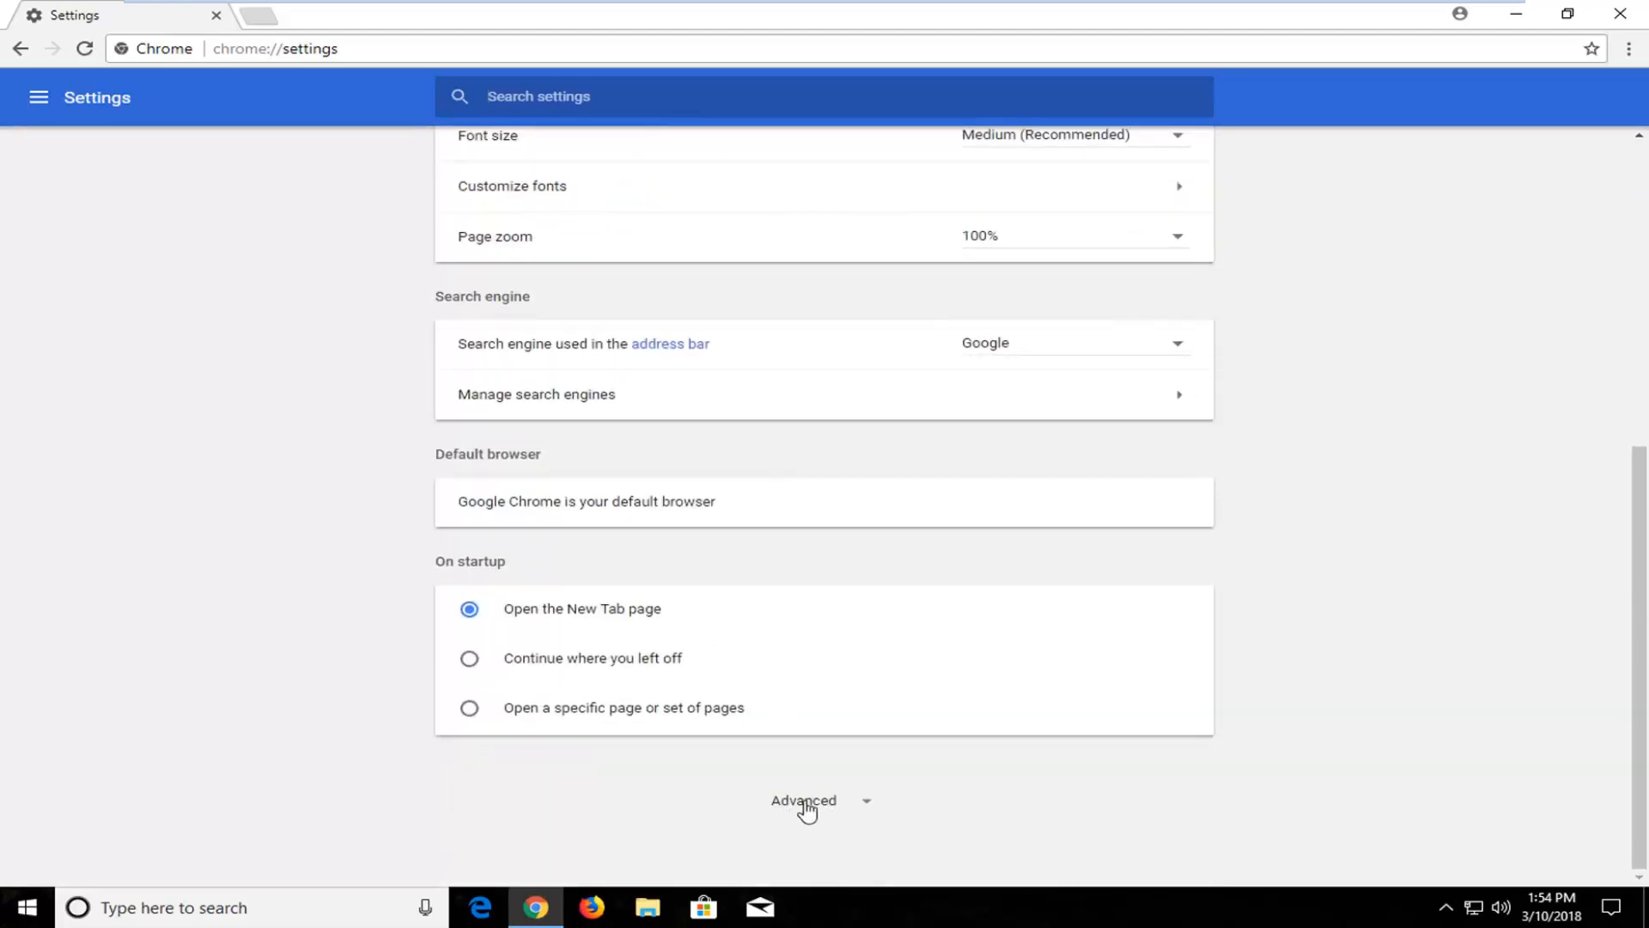
pyautogui.moveTo(856, 807)
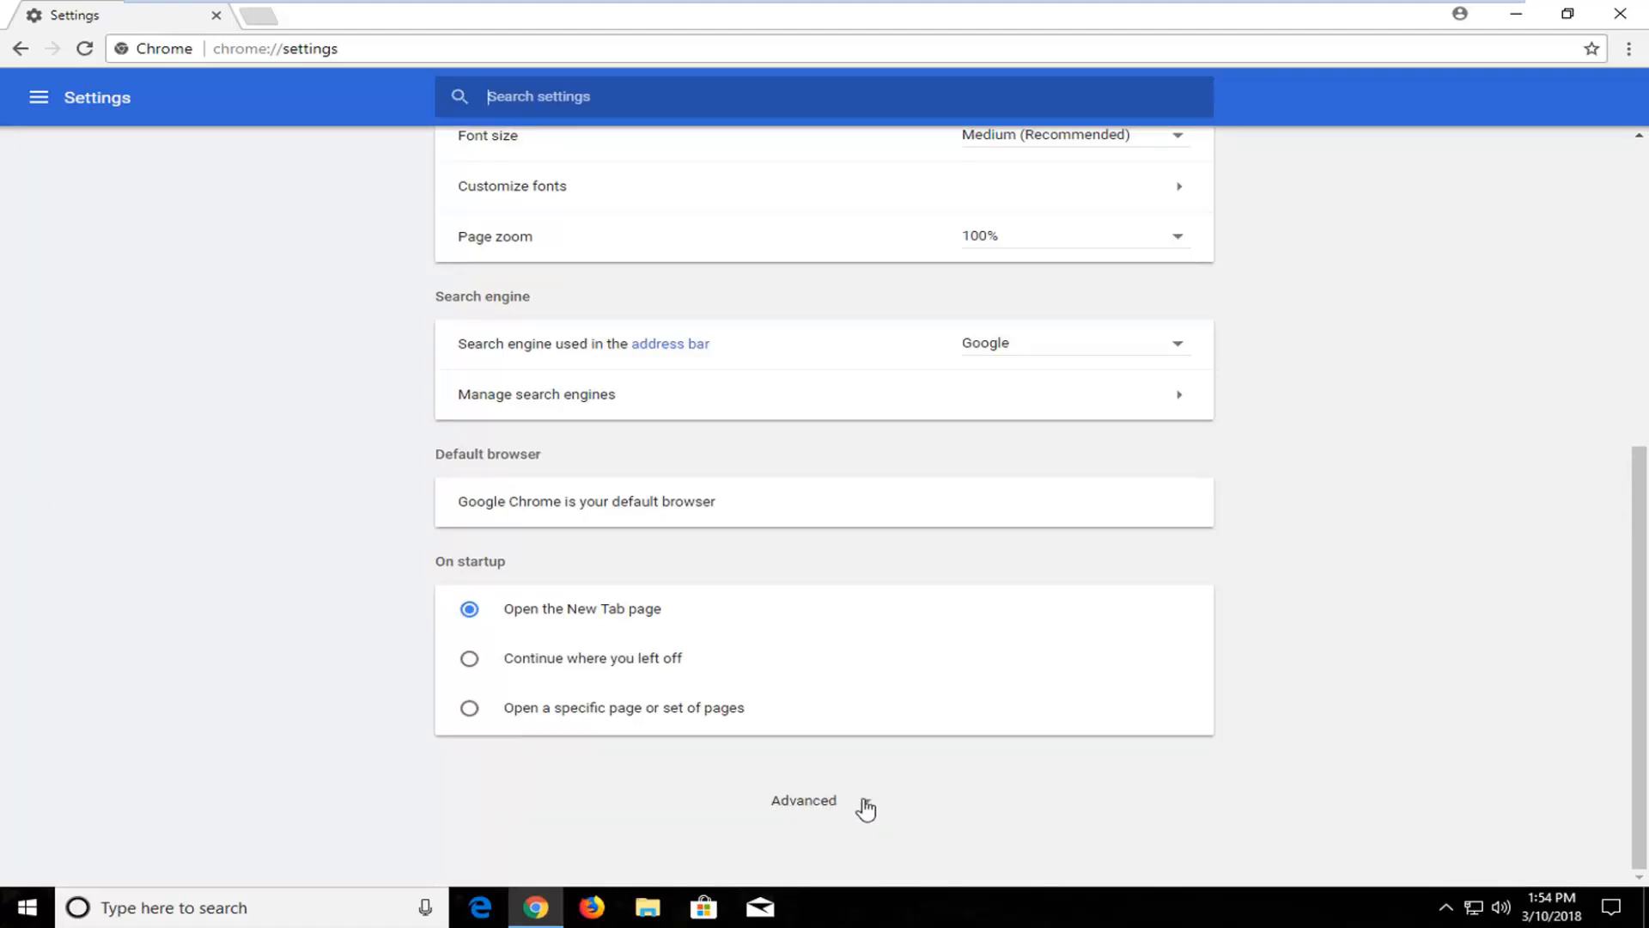
pyautogui.click(804, 800)
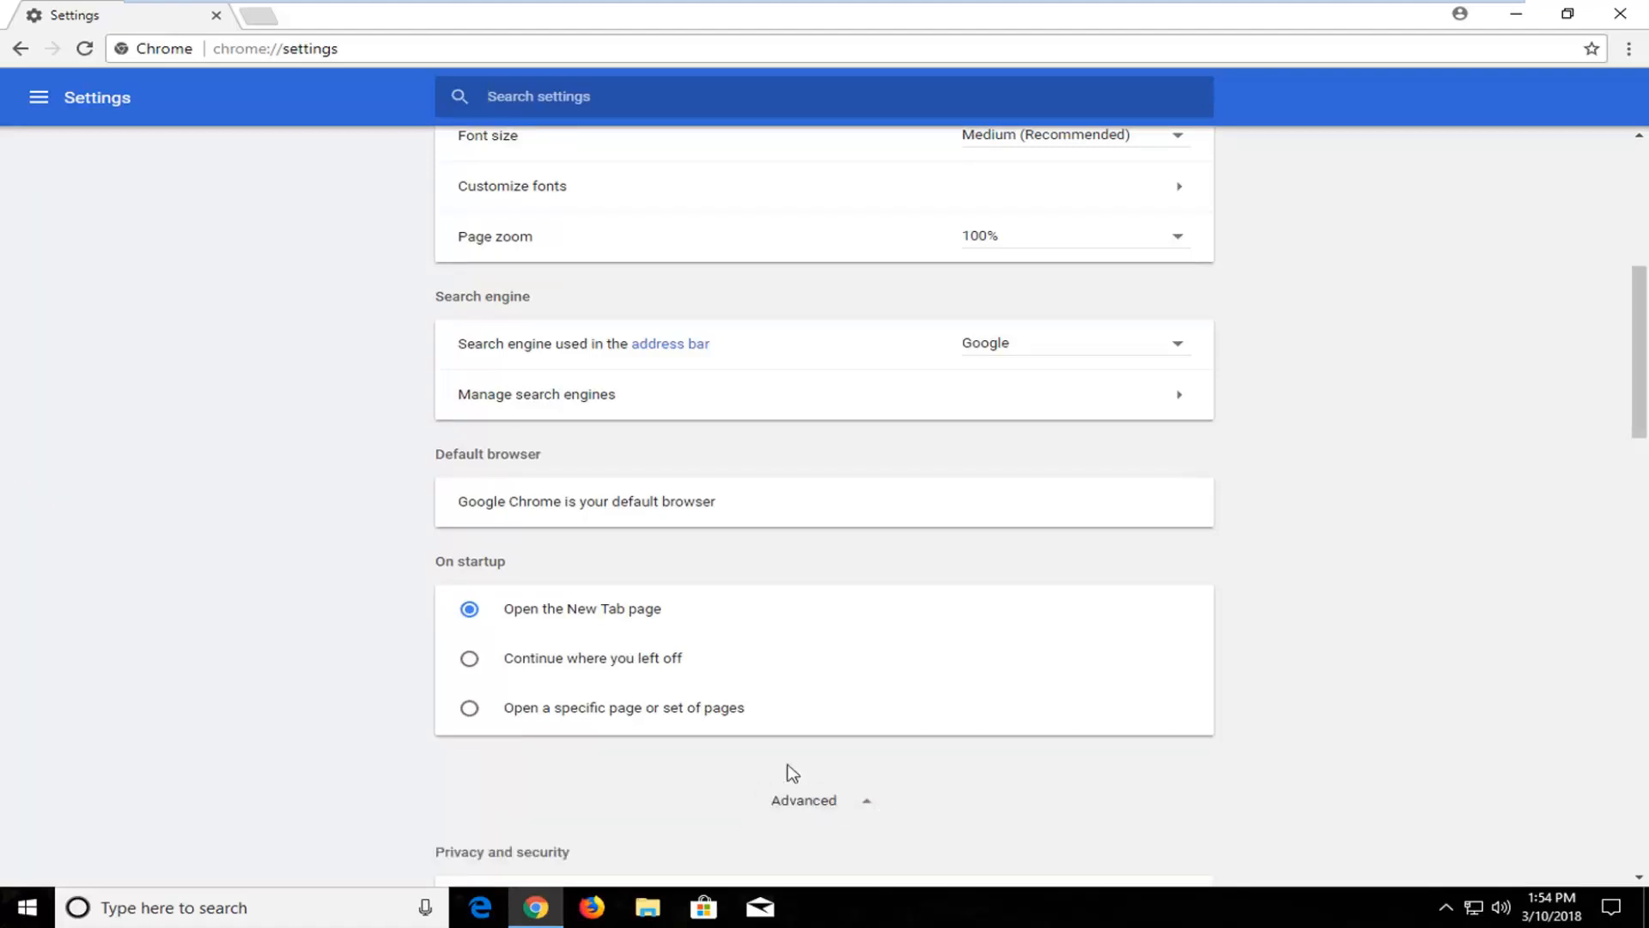
pyautogui.scroll(-3)
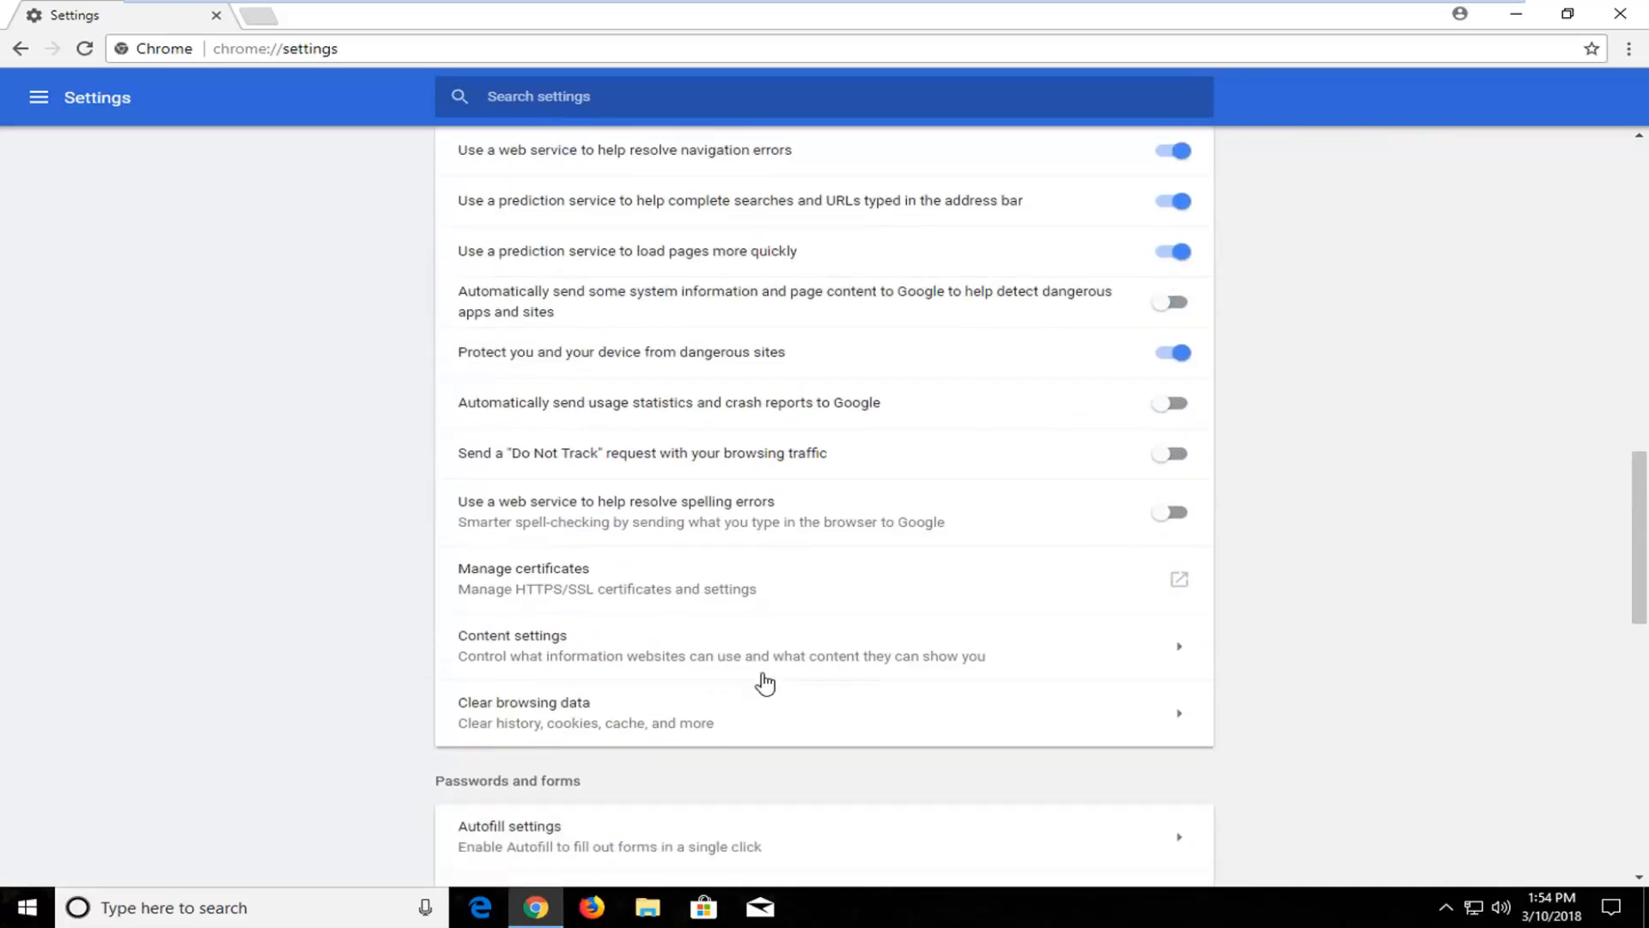
pyautogui.scroll(-3)
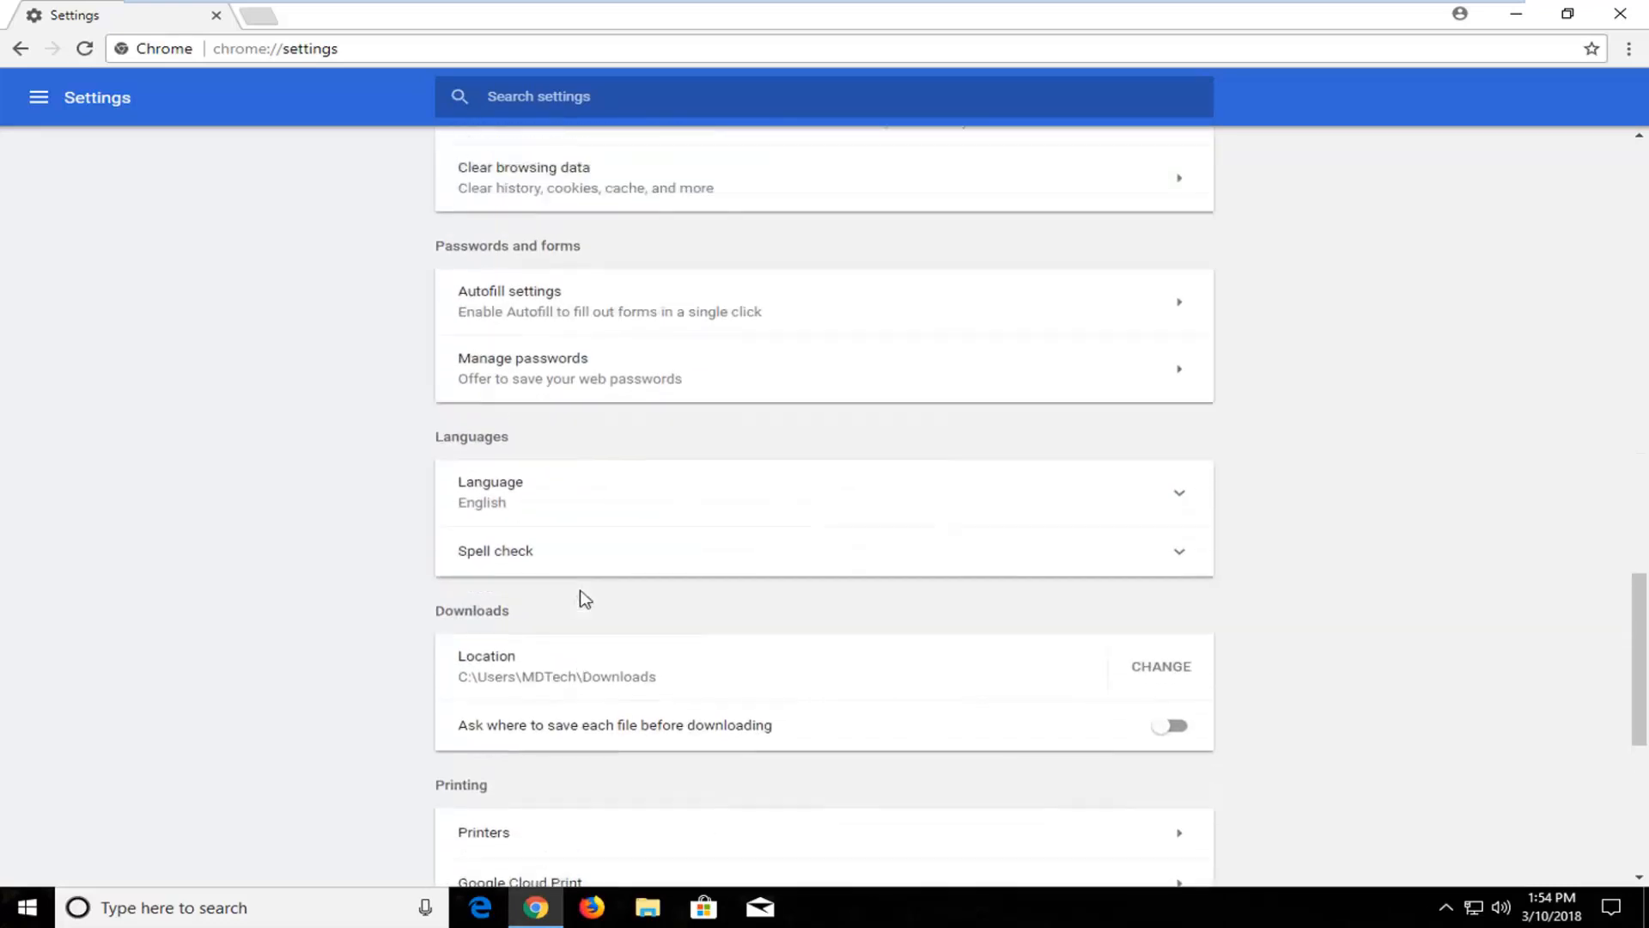
pyautogui.scroll(3)
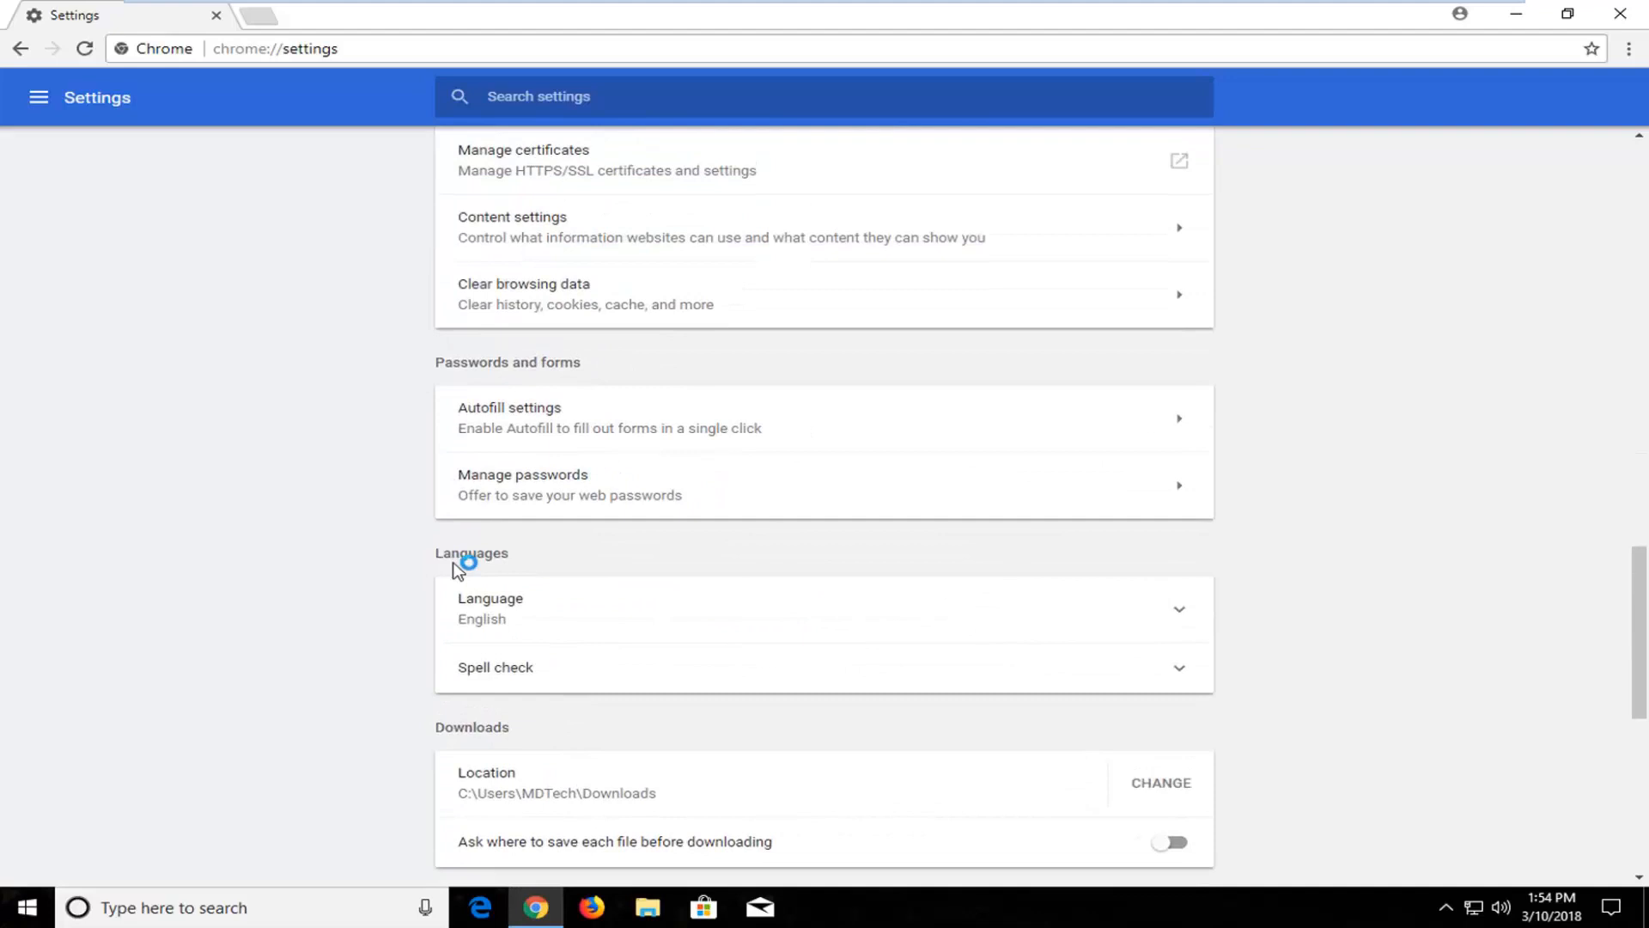
pyautogui.moveTo(487, 613)
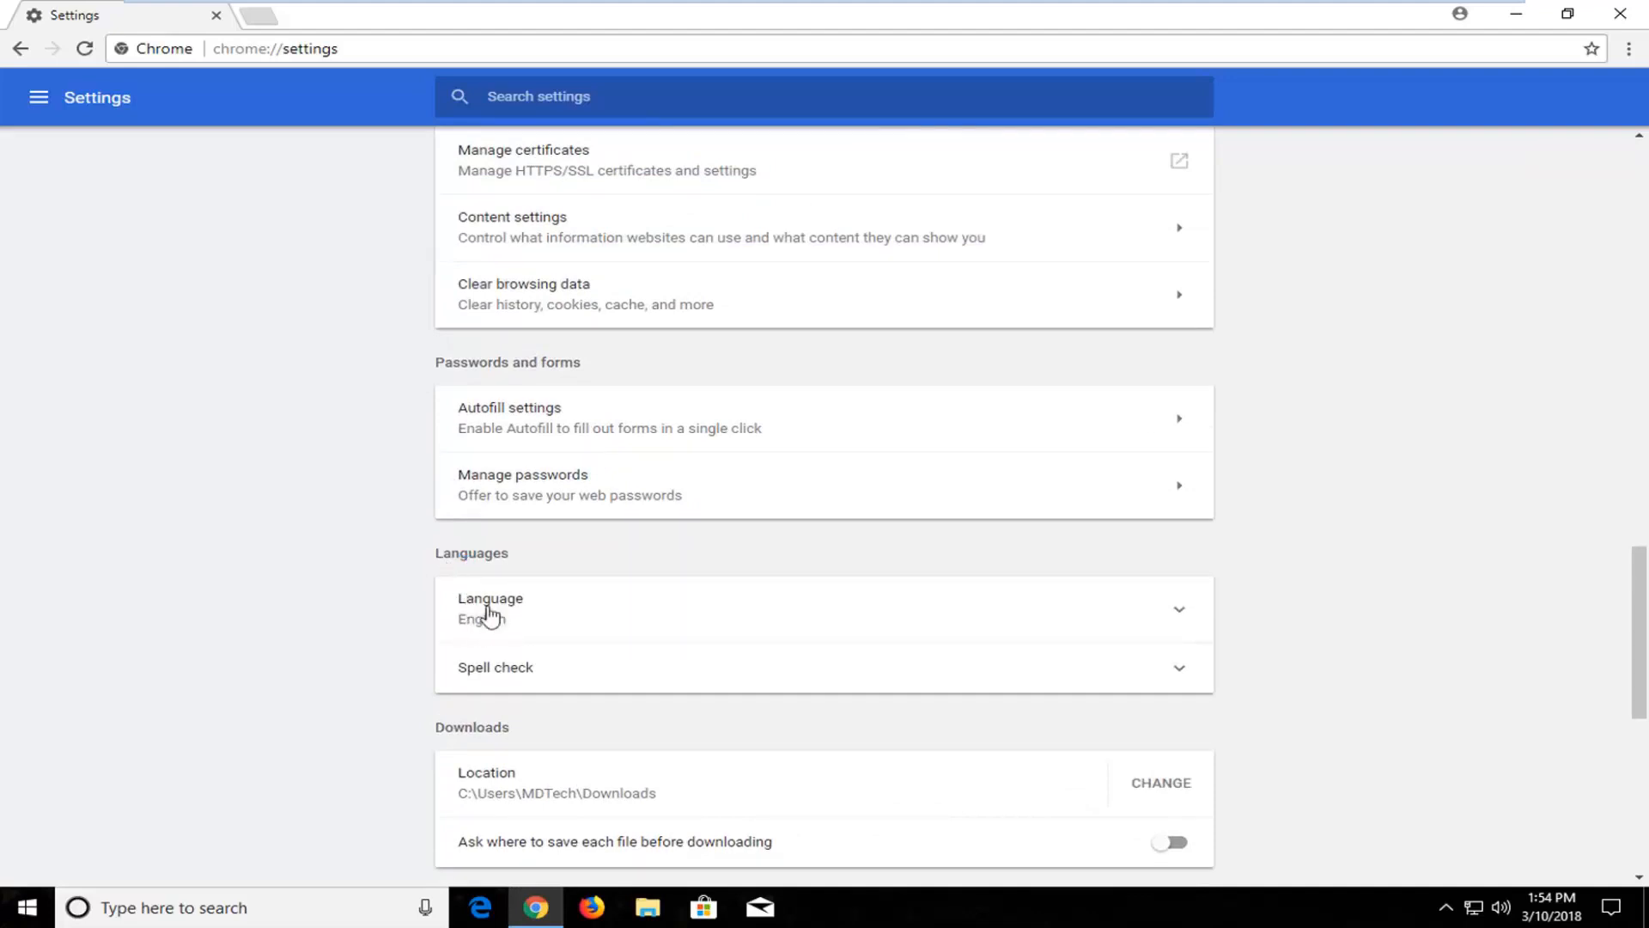
pyautogui.moveTo(460, 626)
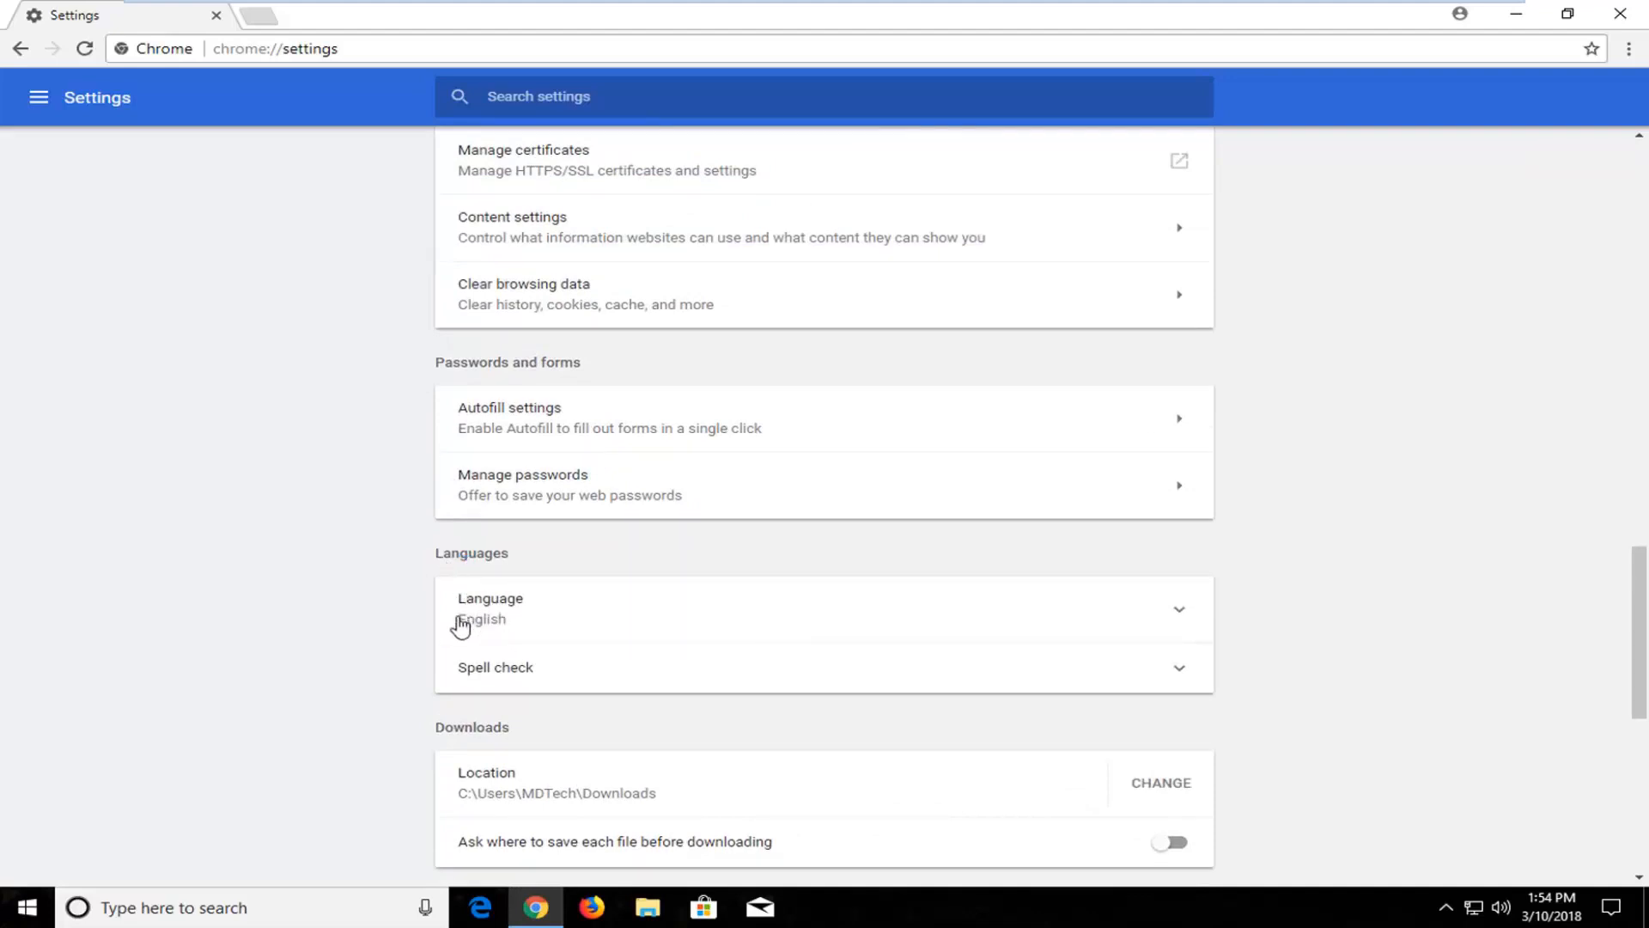
pyautogui.scroll(-3)
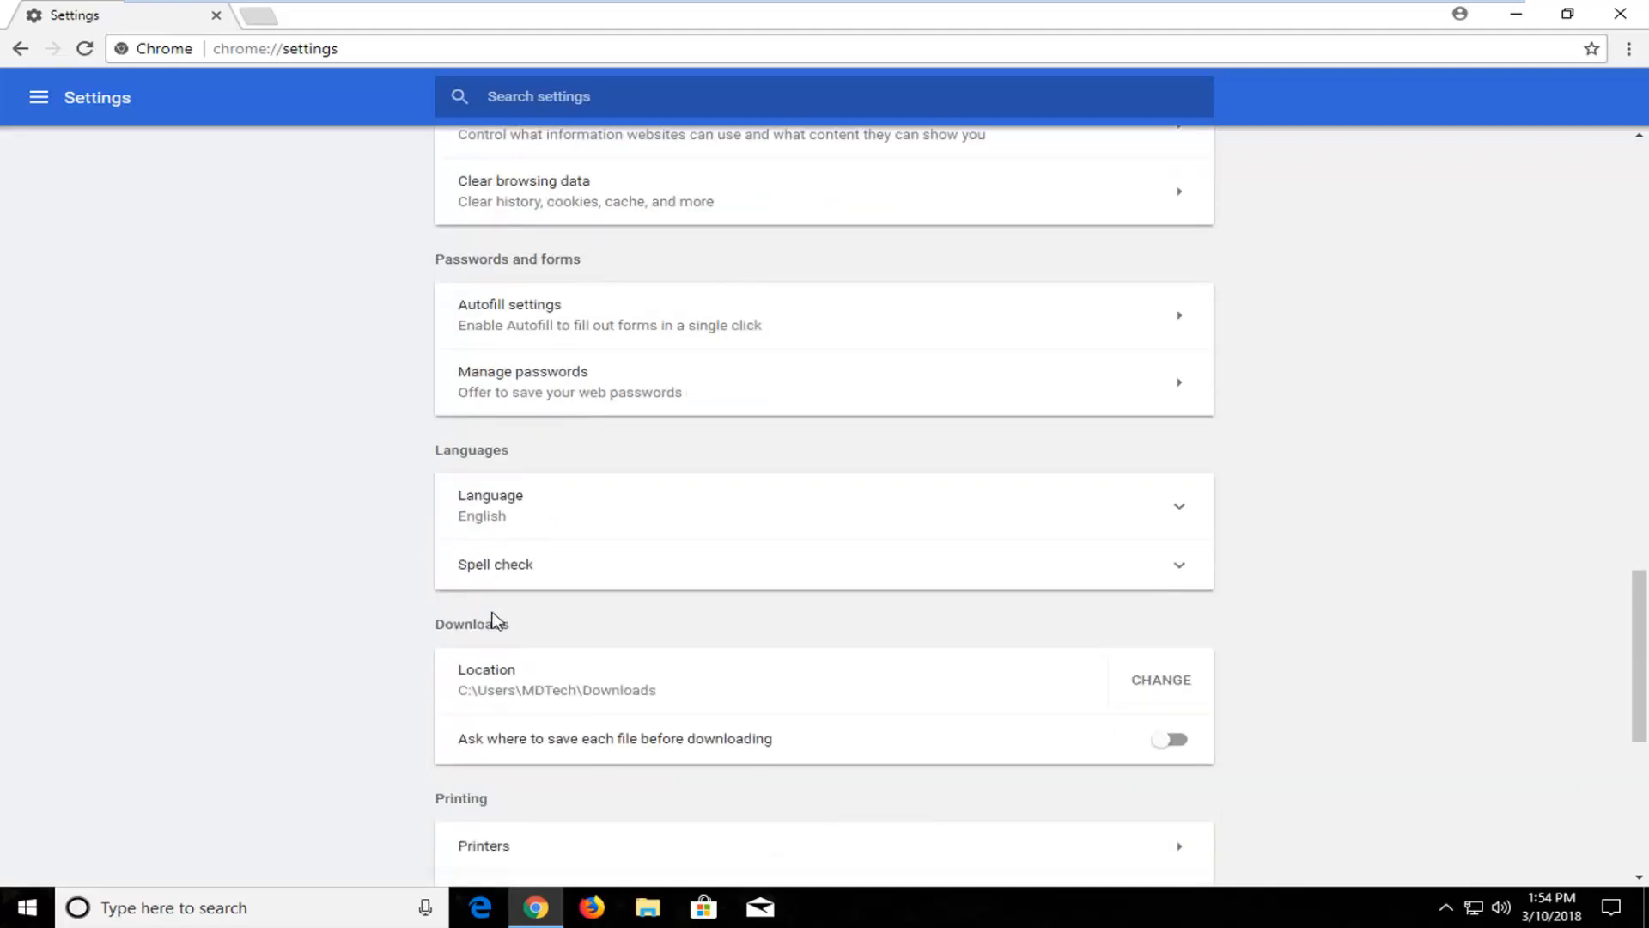
pyautogui.moveTo(447, 703)
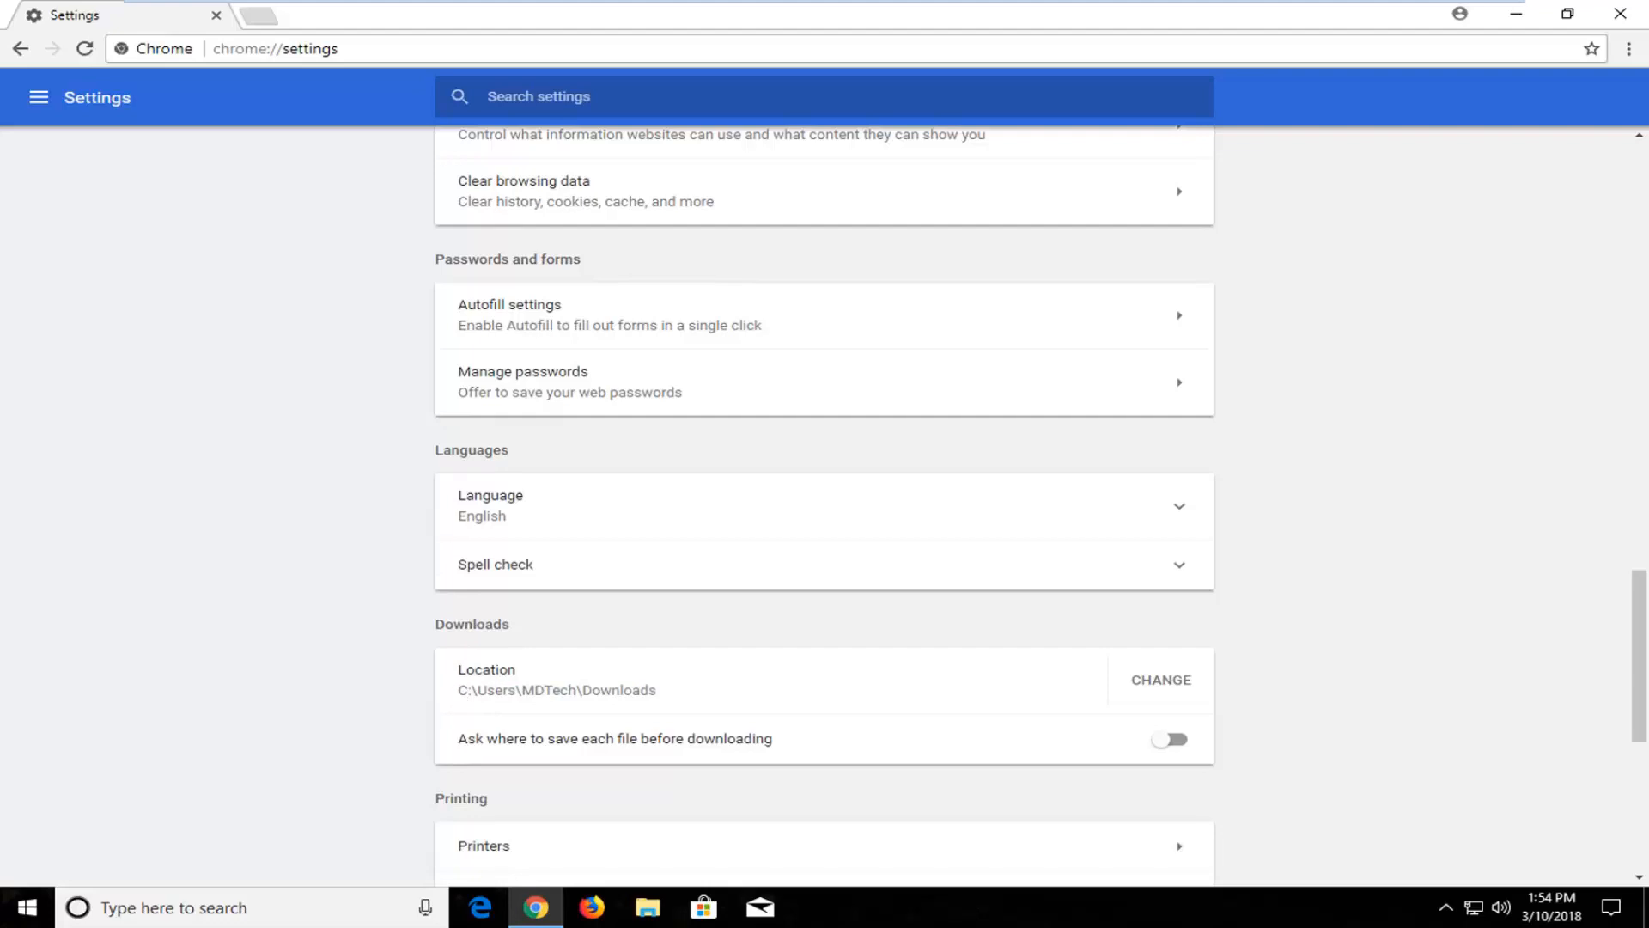
pyautogui.moveTo(475, 515)
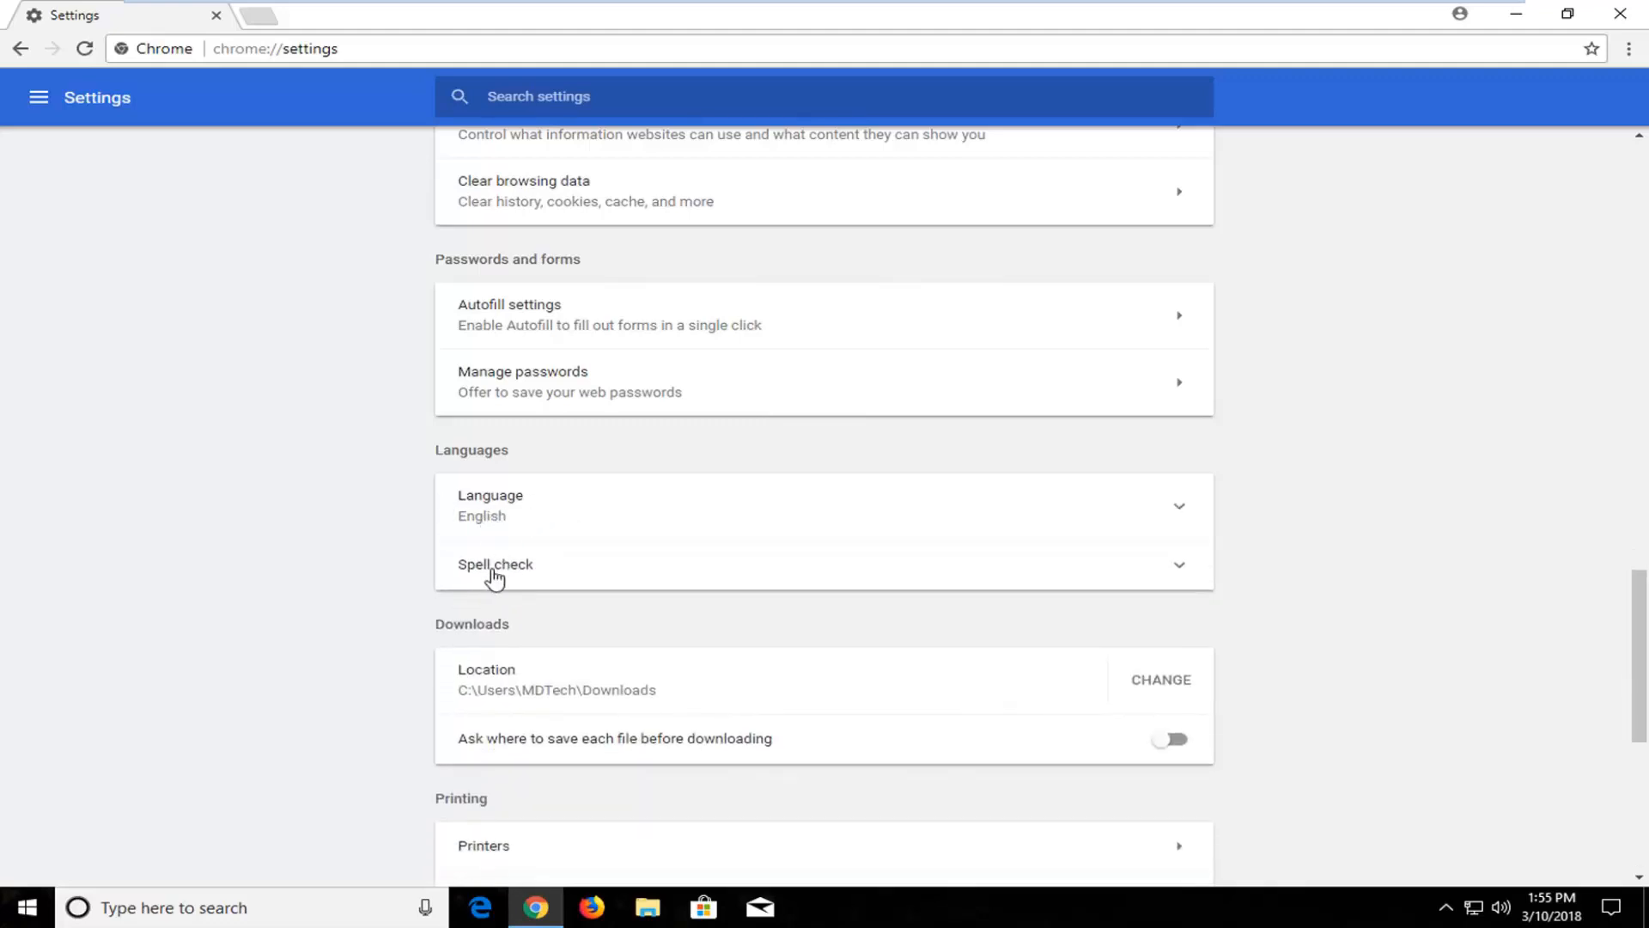
pyautogui.moveTo(524, 577)
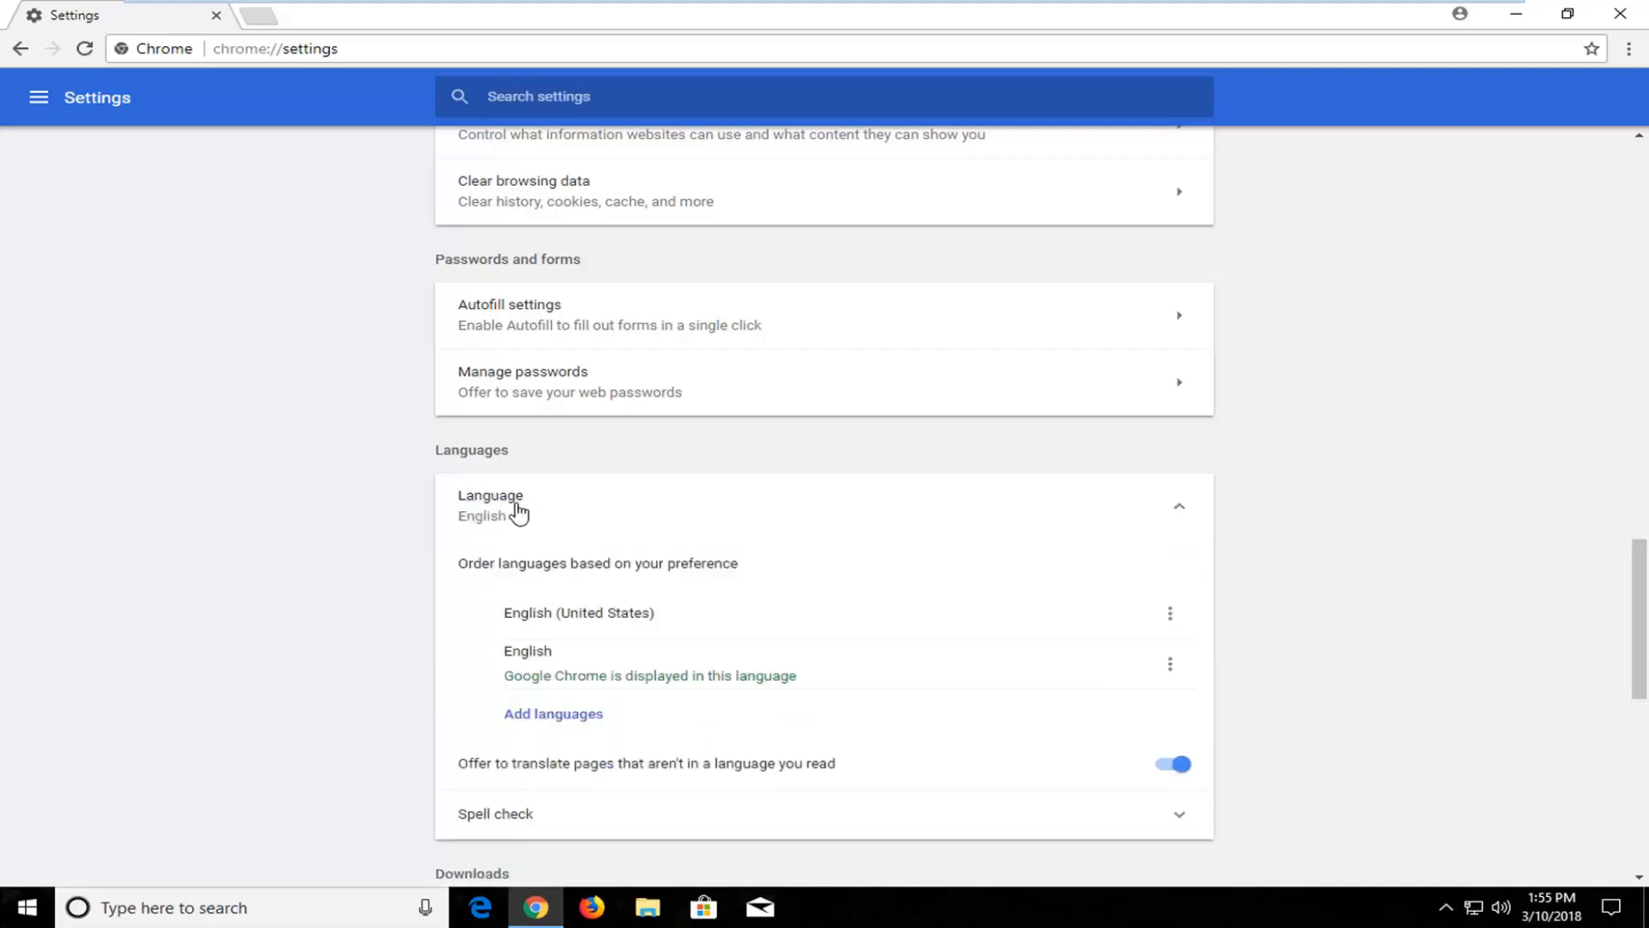
pyautogui.moveTo(545, 722)
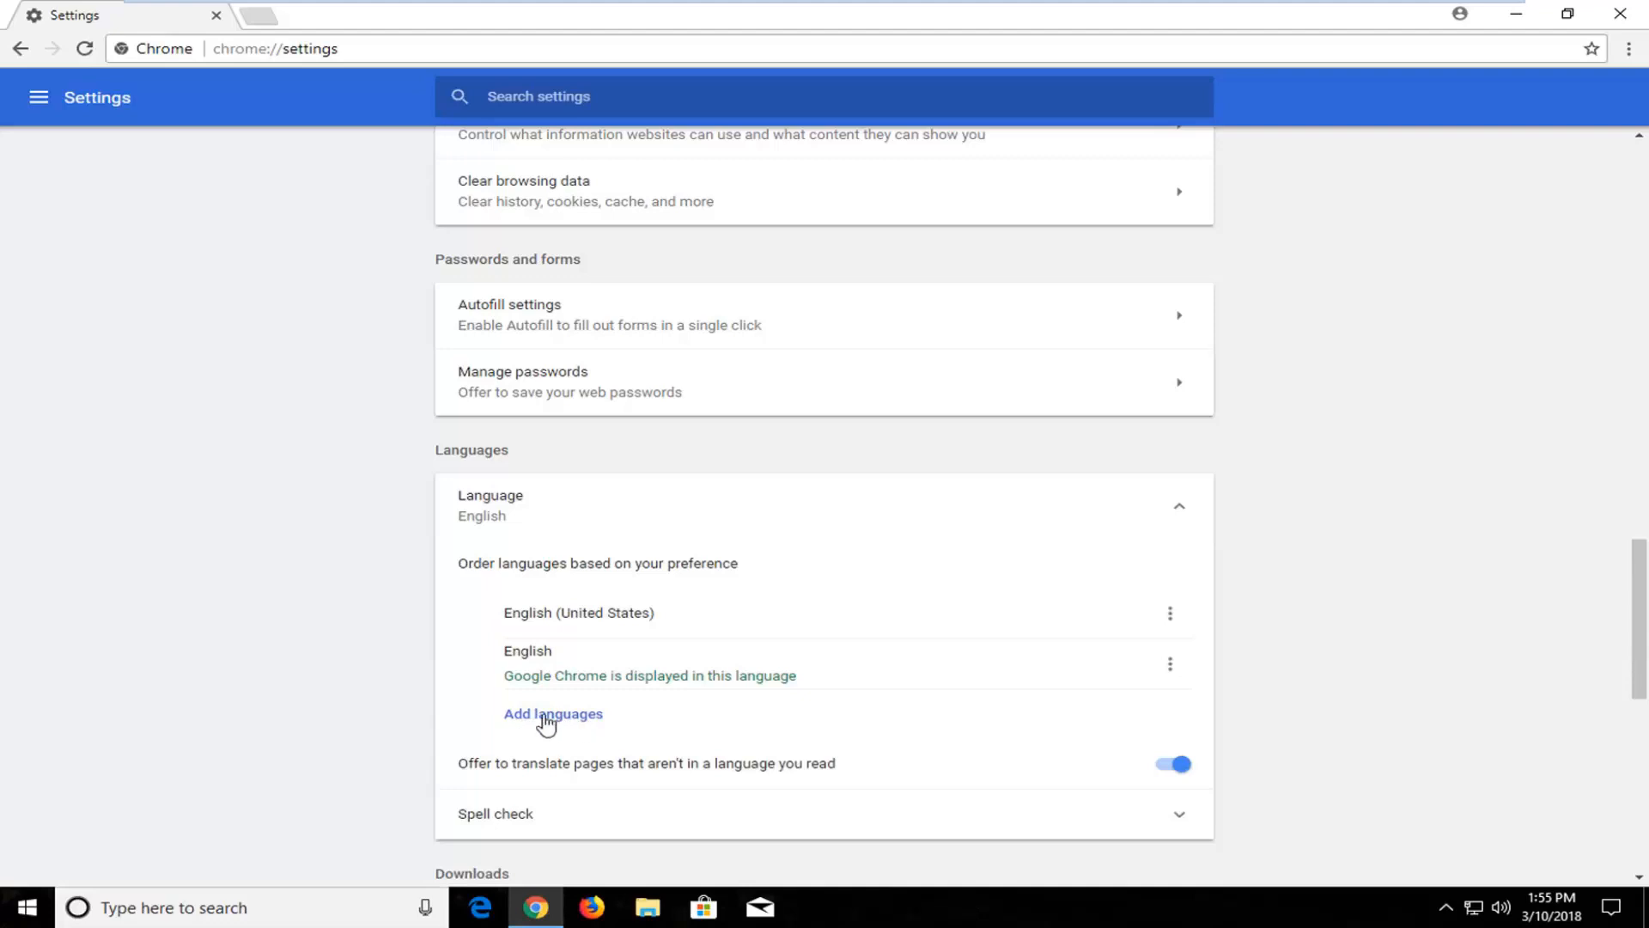
# Search 'english' under Add languages, tick English (Canada) and add it.
pyautogui.click(552, 713)
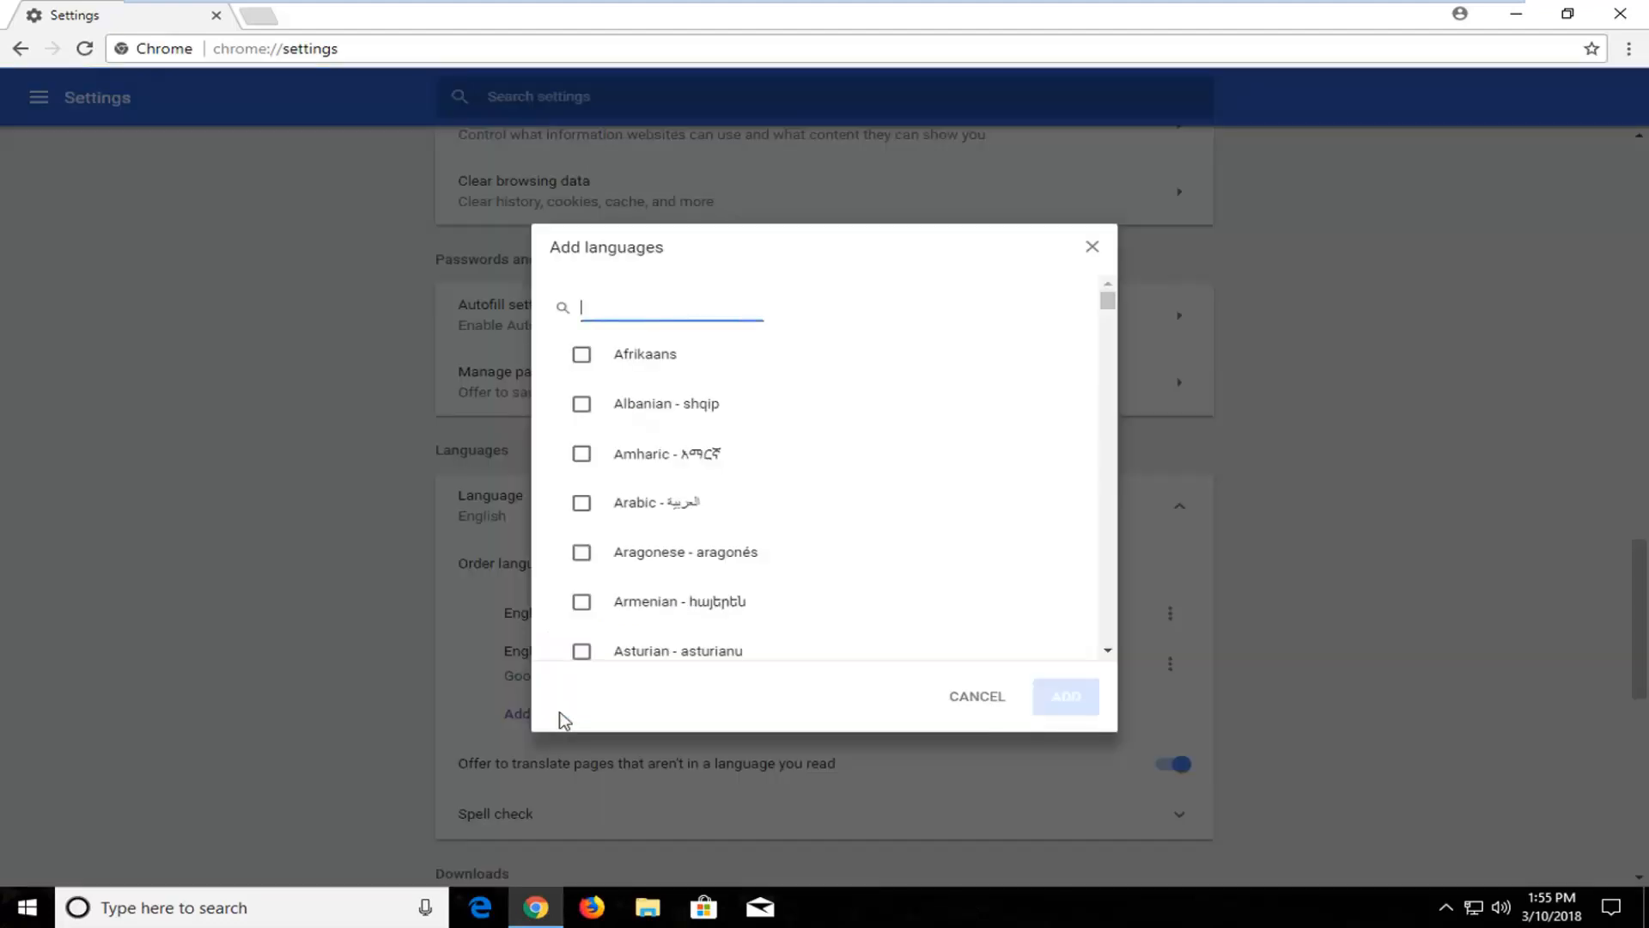
pyautogui.moveTo(674, 280)
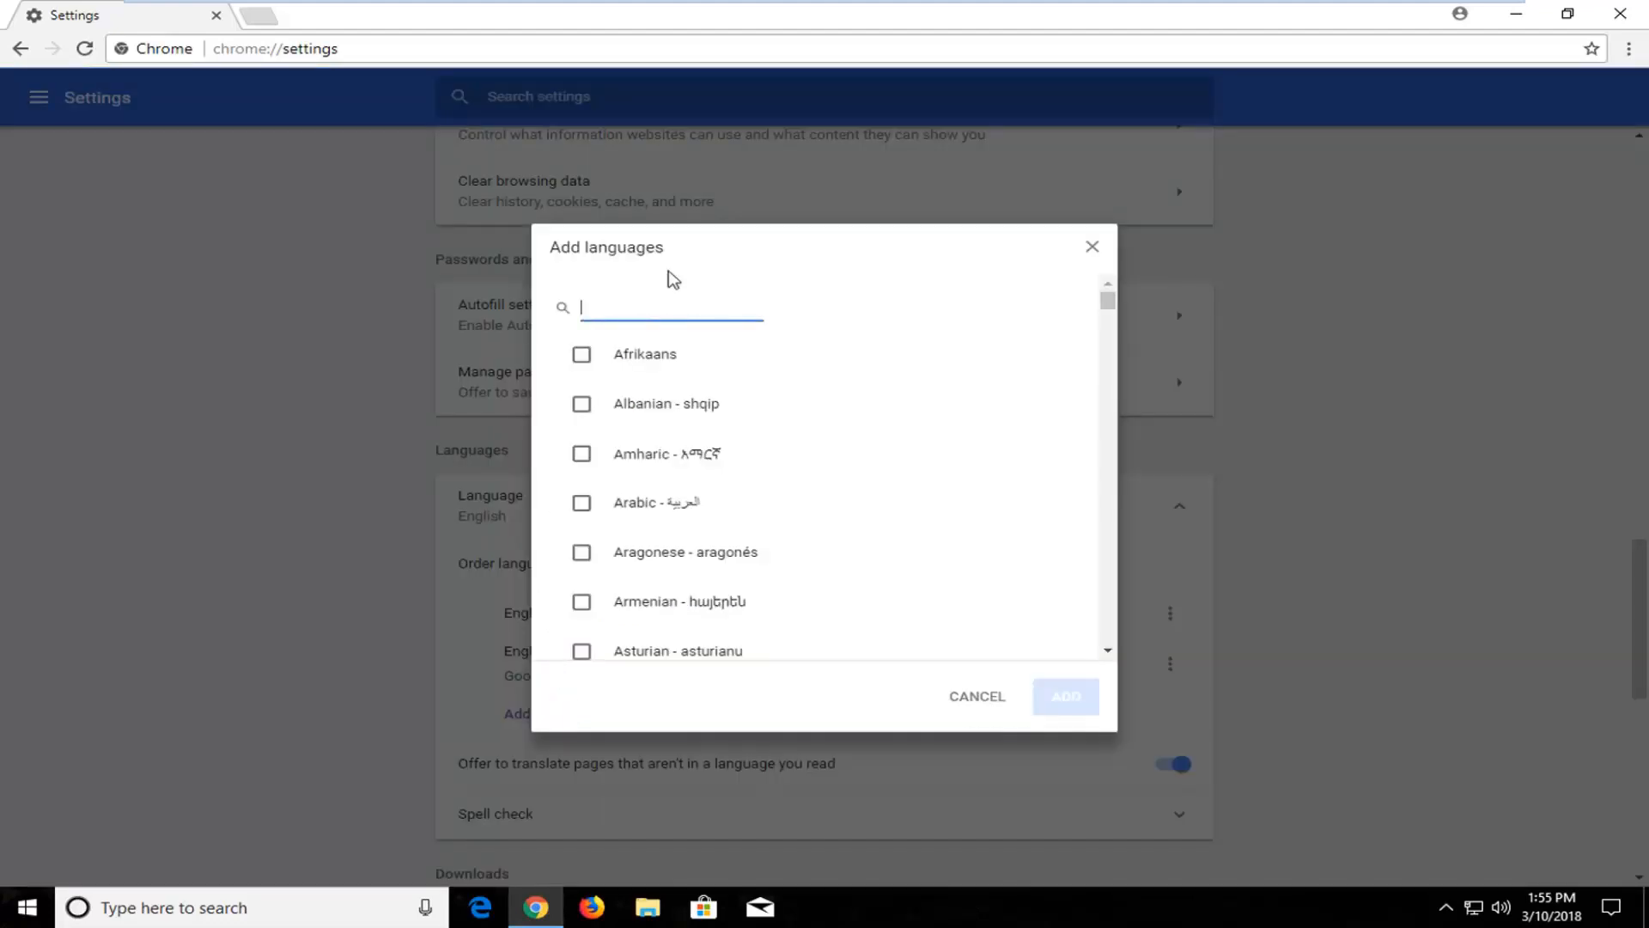
pyautogui.write('engli')
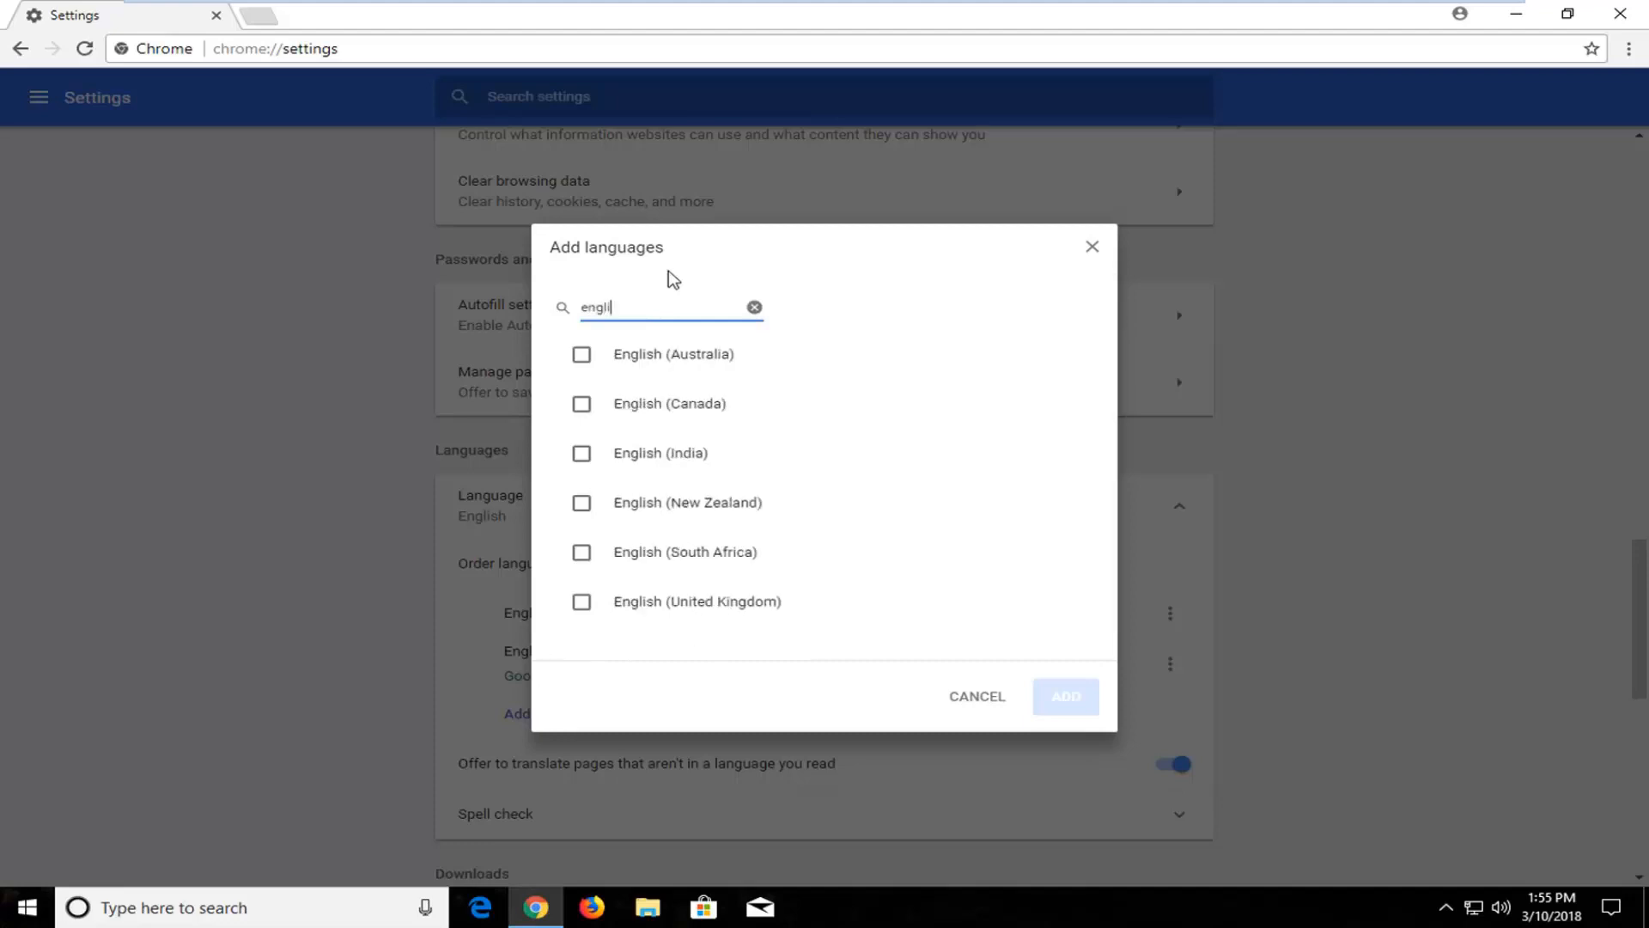
pyautogui.write('sh')
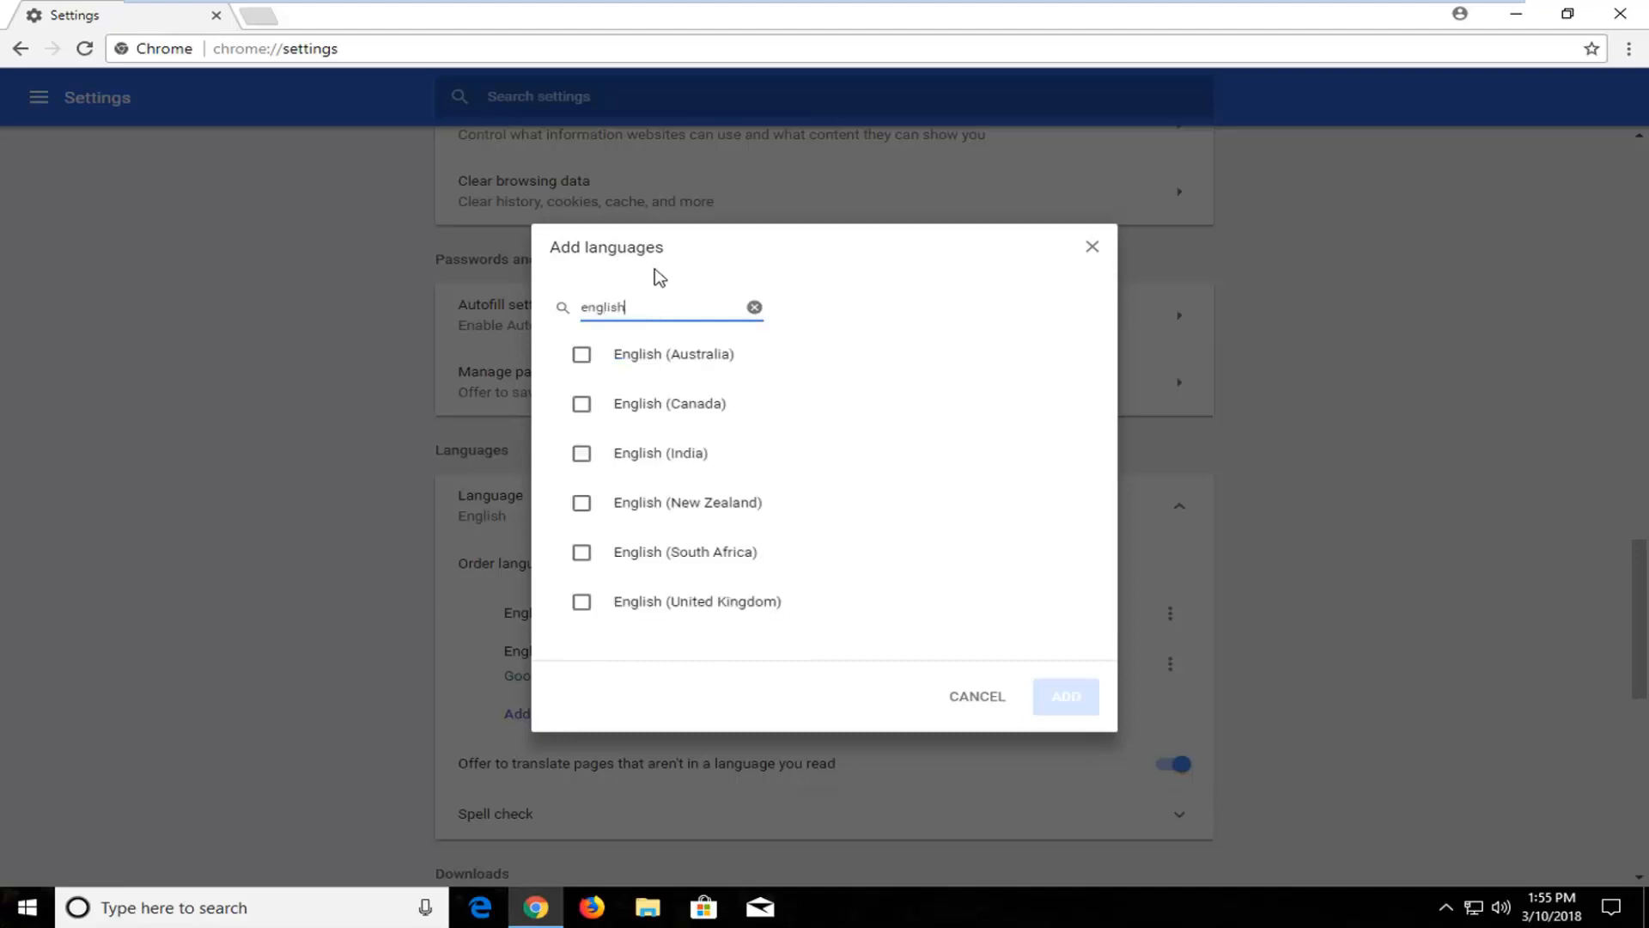
pyautogui.moveTo(706, 300)
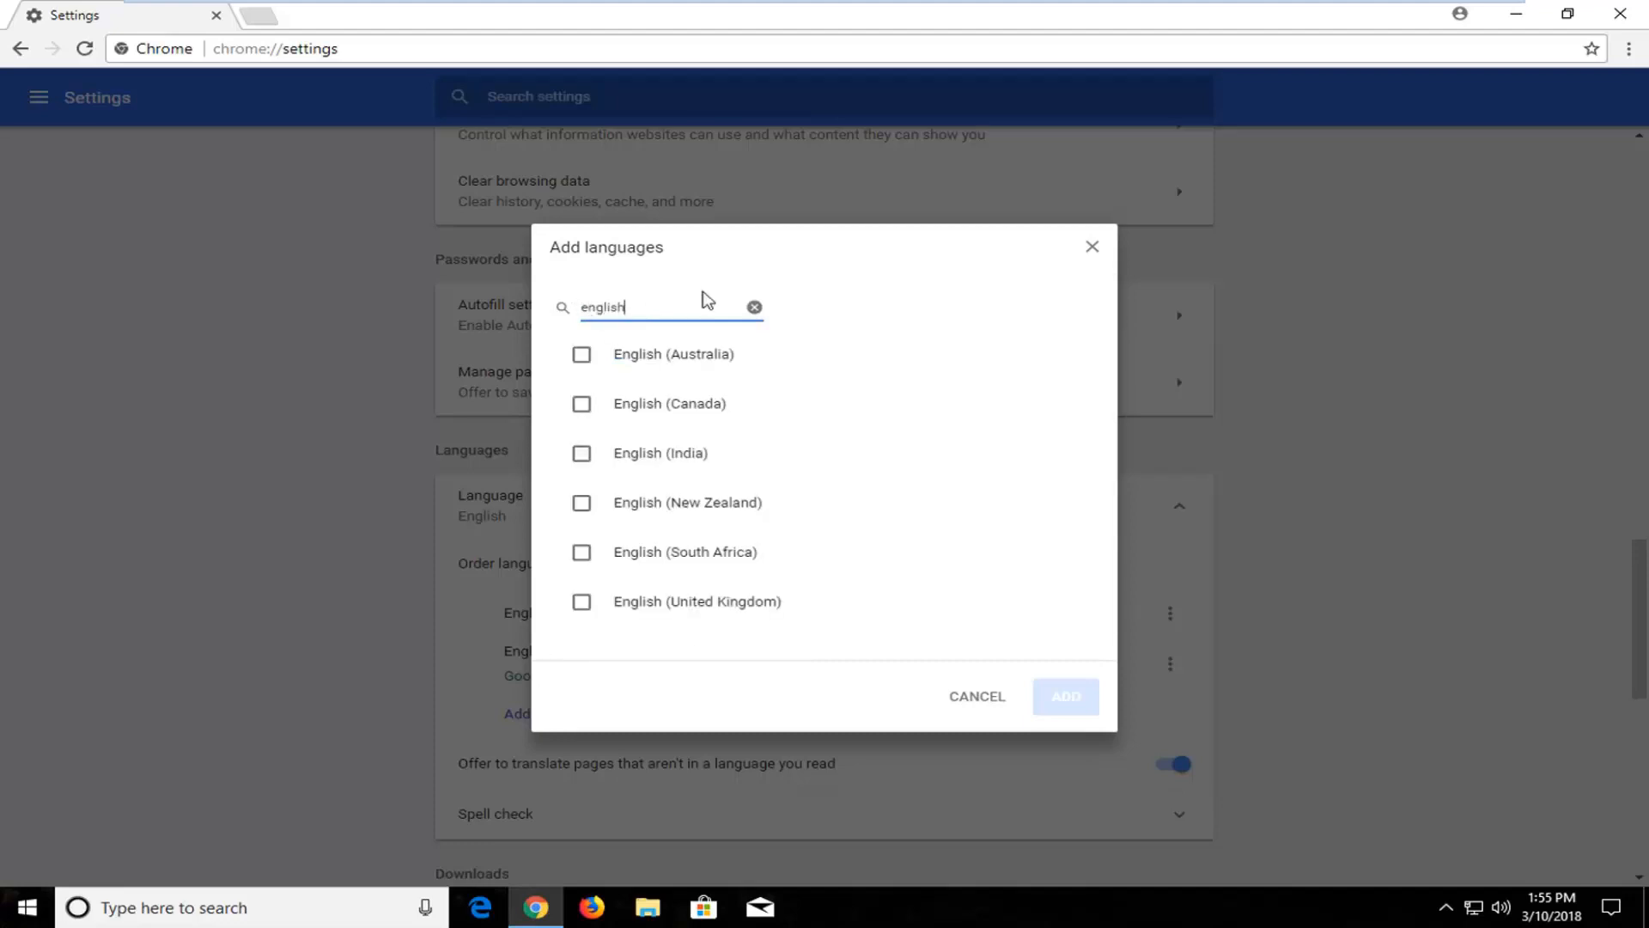
pyautogui.moveTo(582, 408)
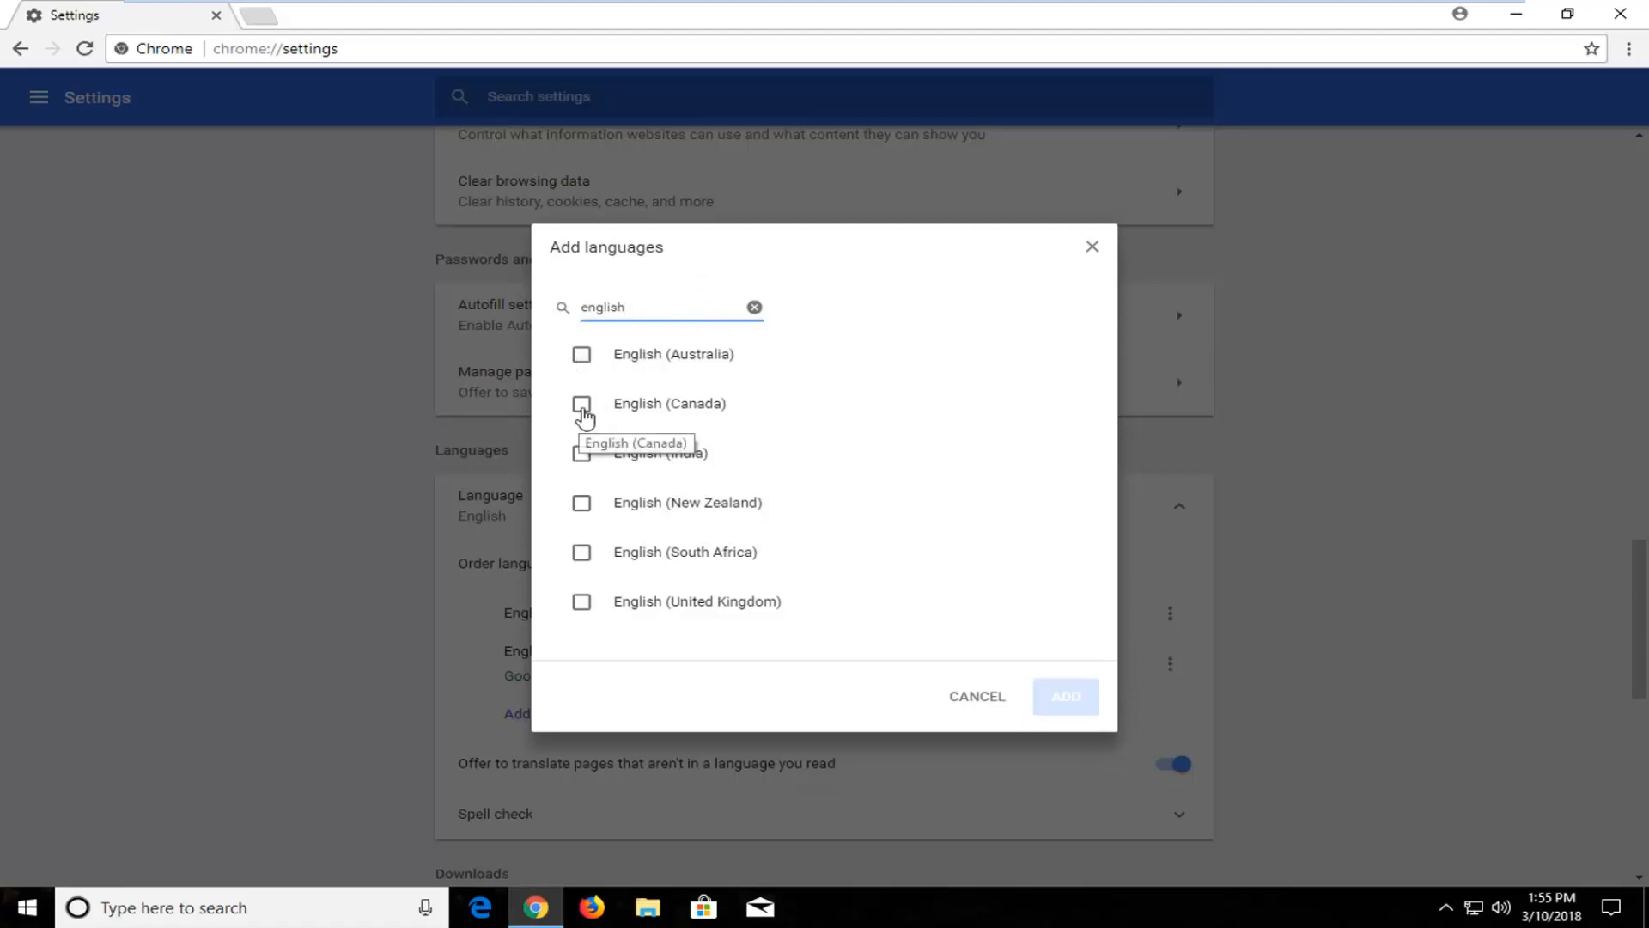
pyautogui.click(581, 404)
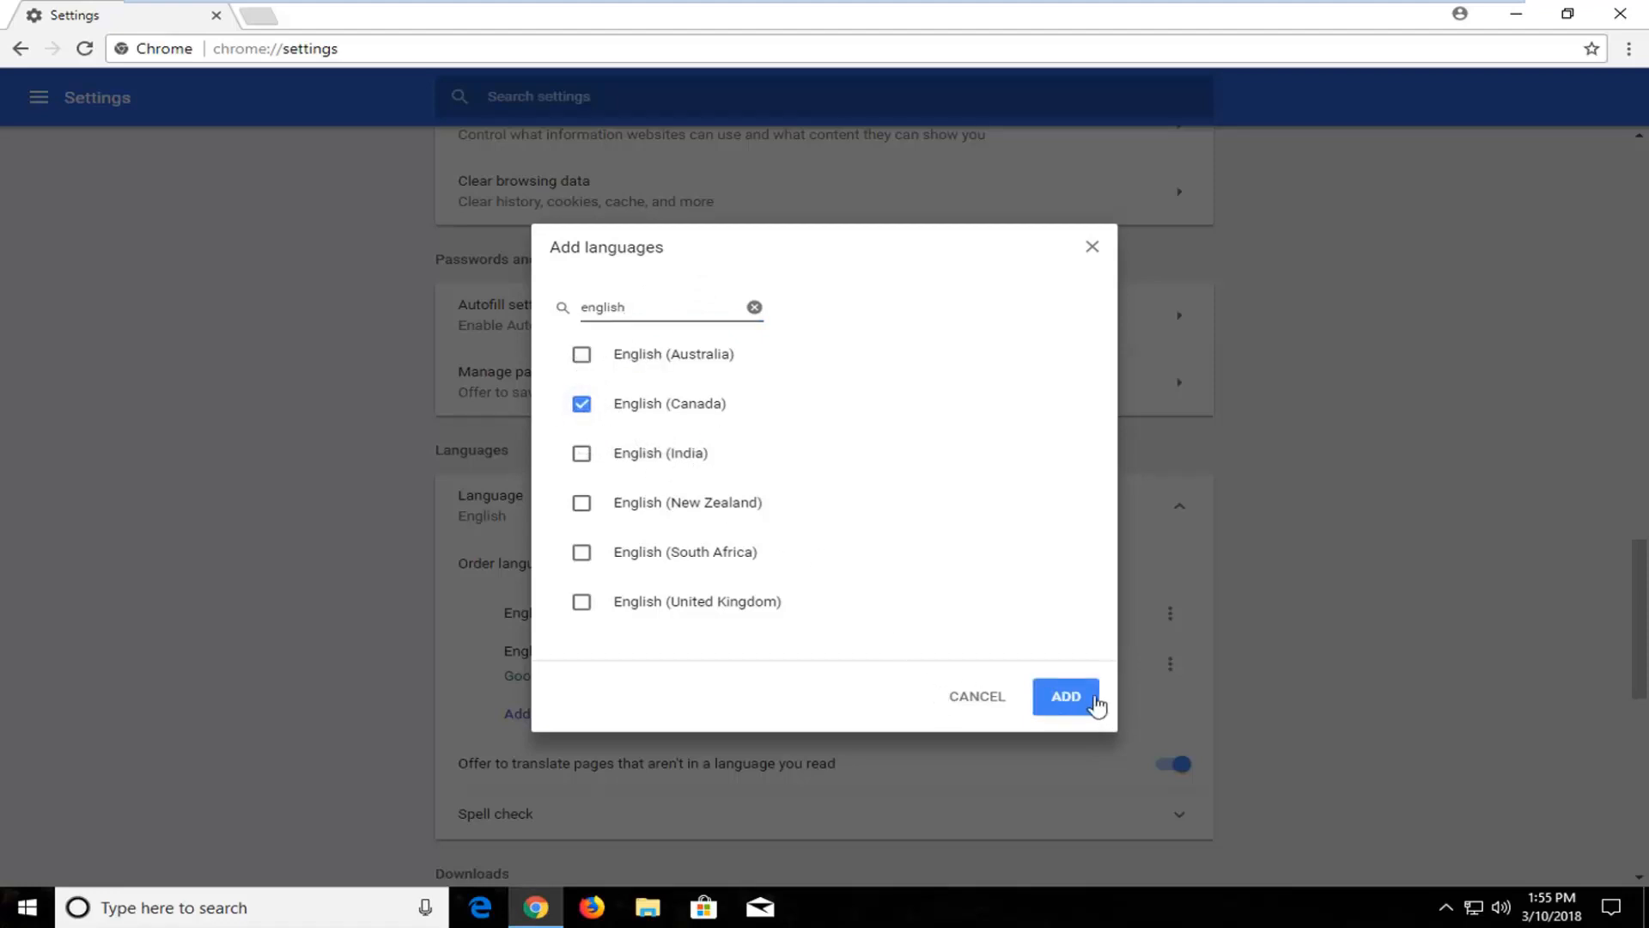
pyautogui.click(1066, 695)
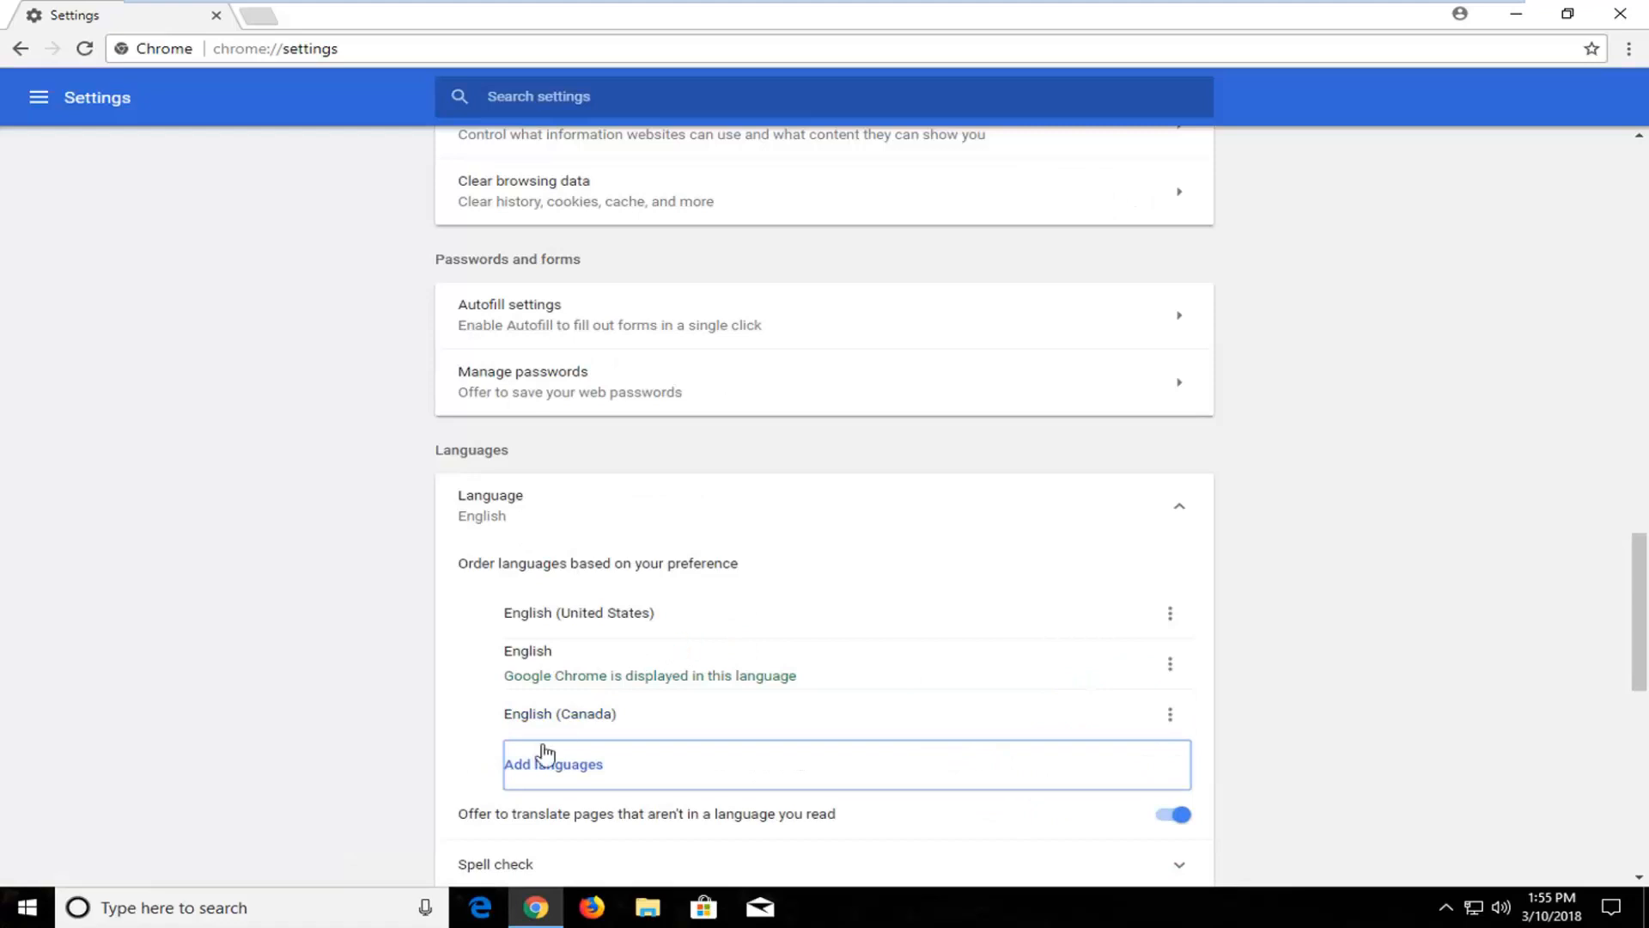
pyautogui.moveTo(1170, 722)
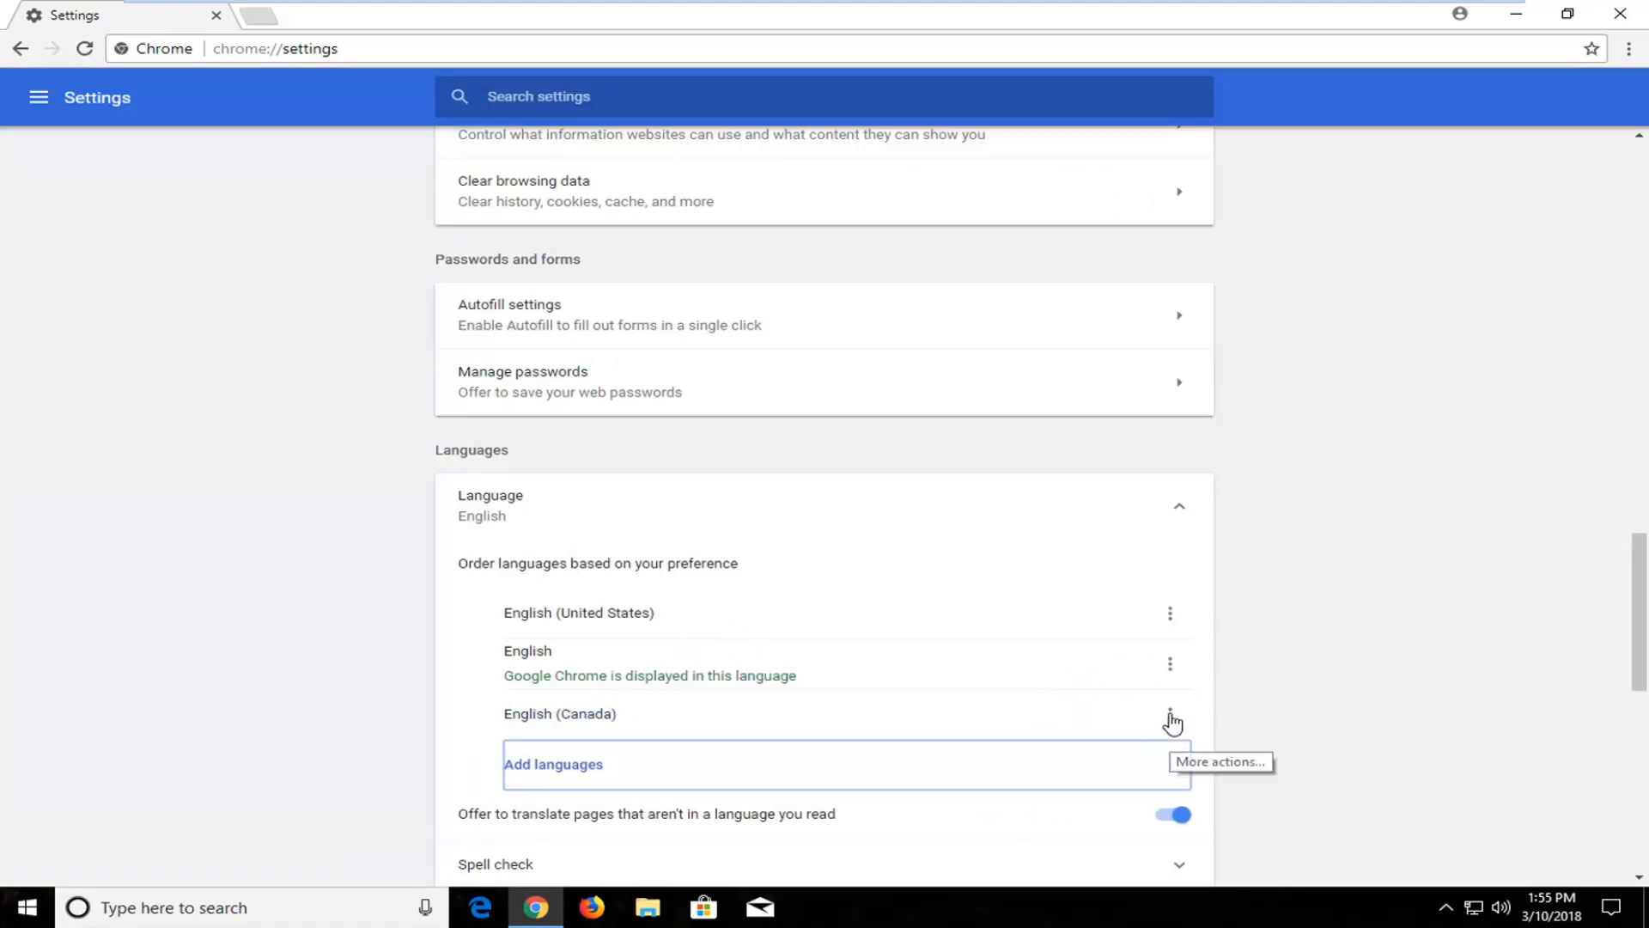
pyautogui.moveTo(1162, 730)
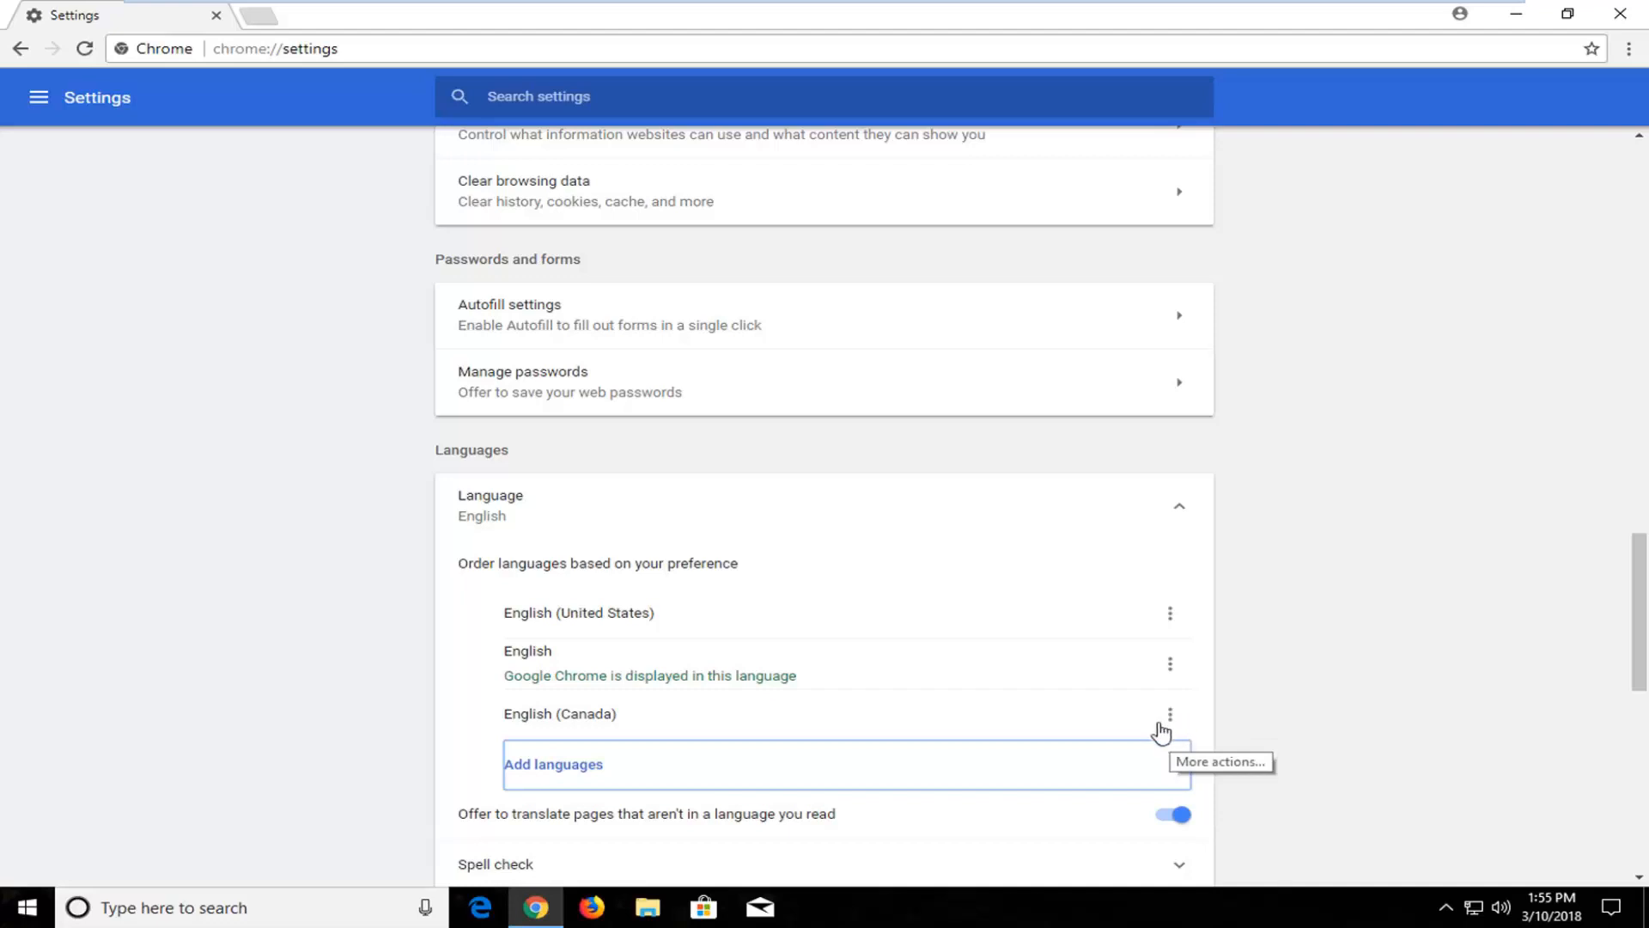
pyautogui.moveTo(1178, 722)
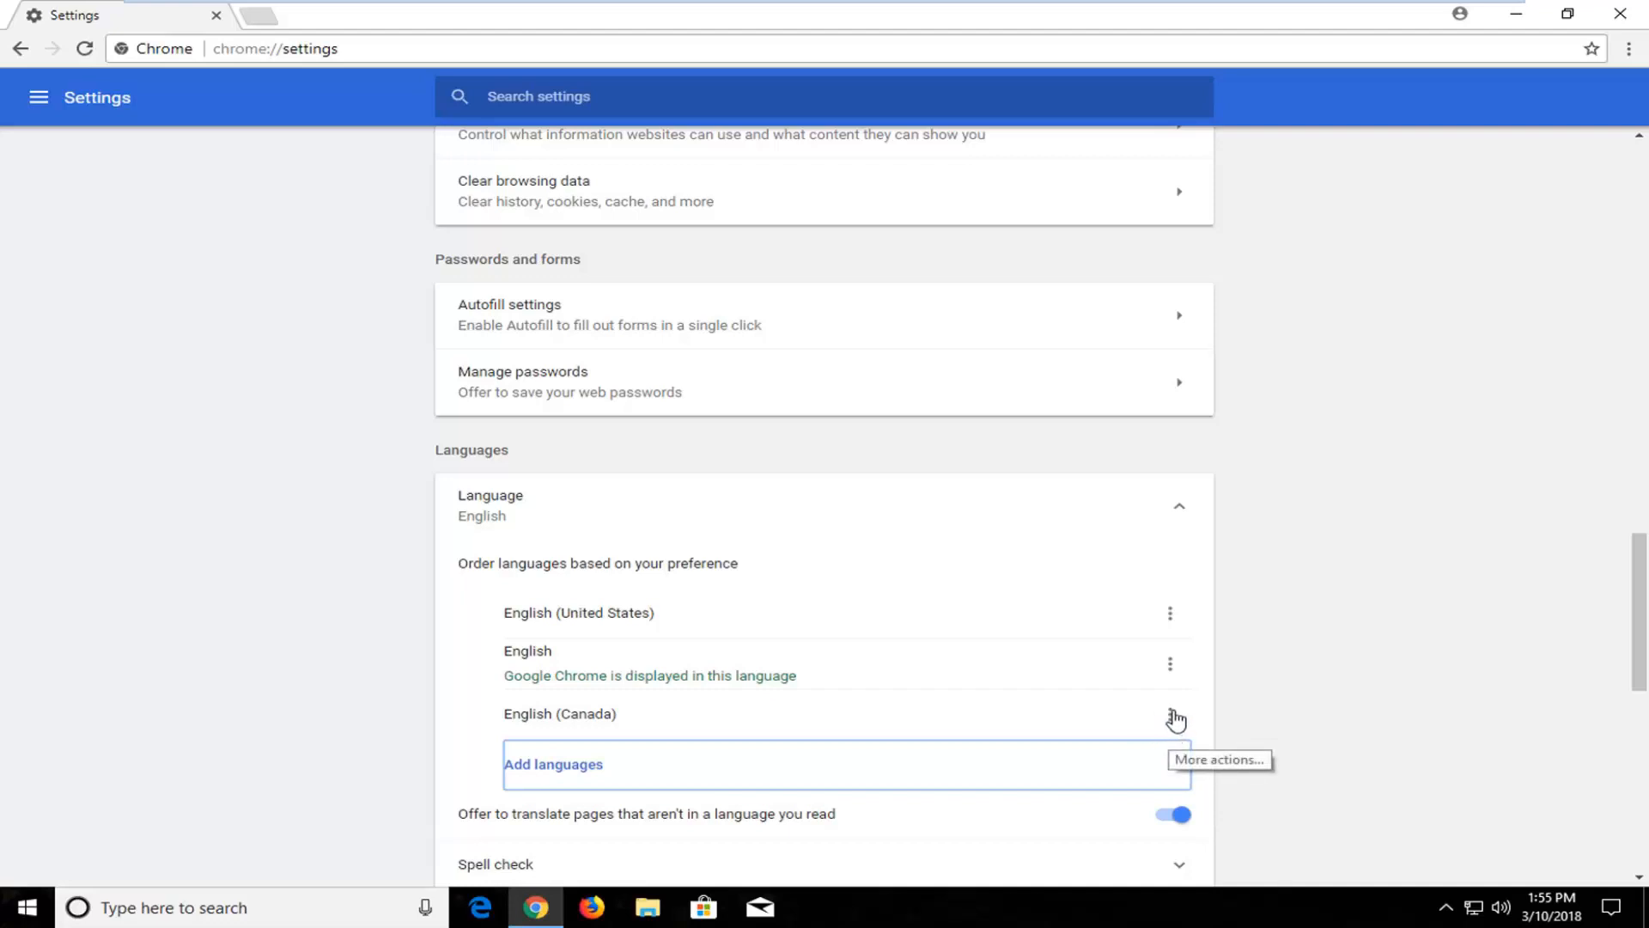
# Set English (Canada) to display Google Chrome in this language, then relaunch Chrome.
pyautogui.click(1170, 720)
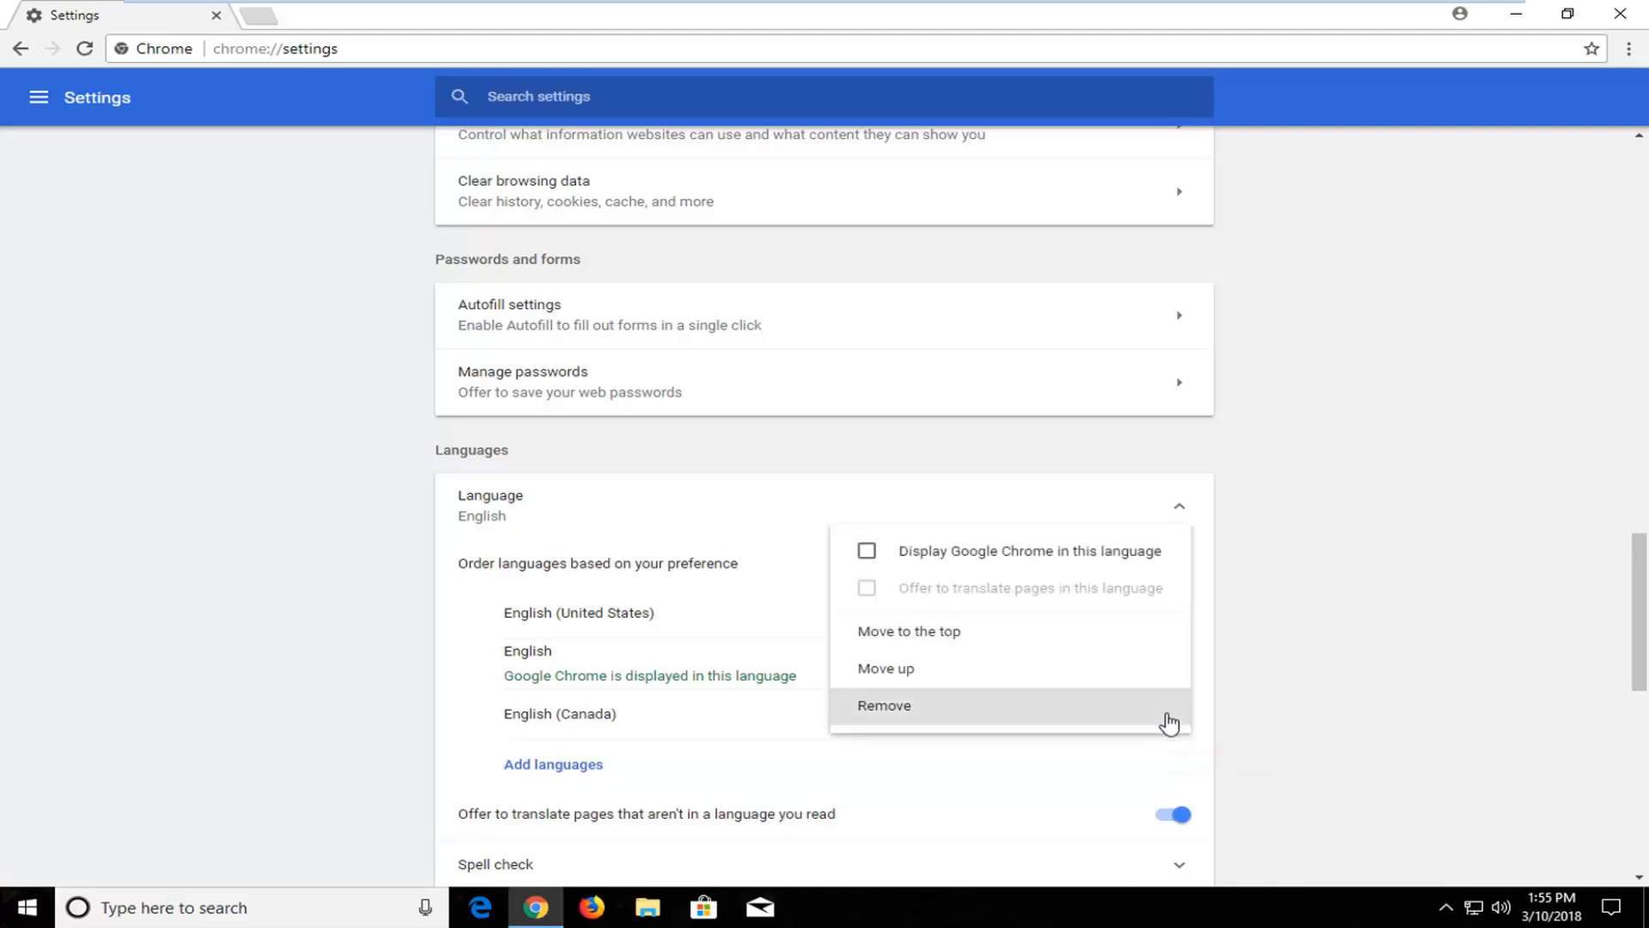
pyautogui.moveTo(866, 549)
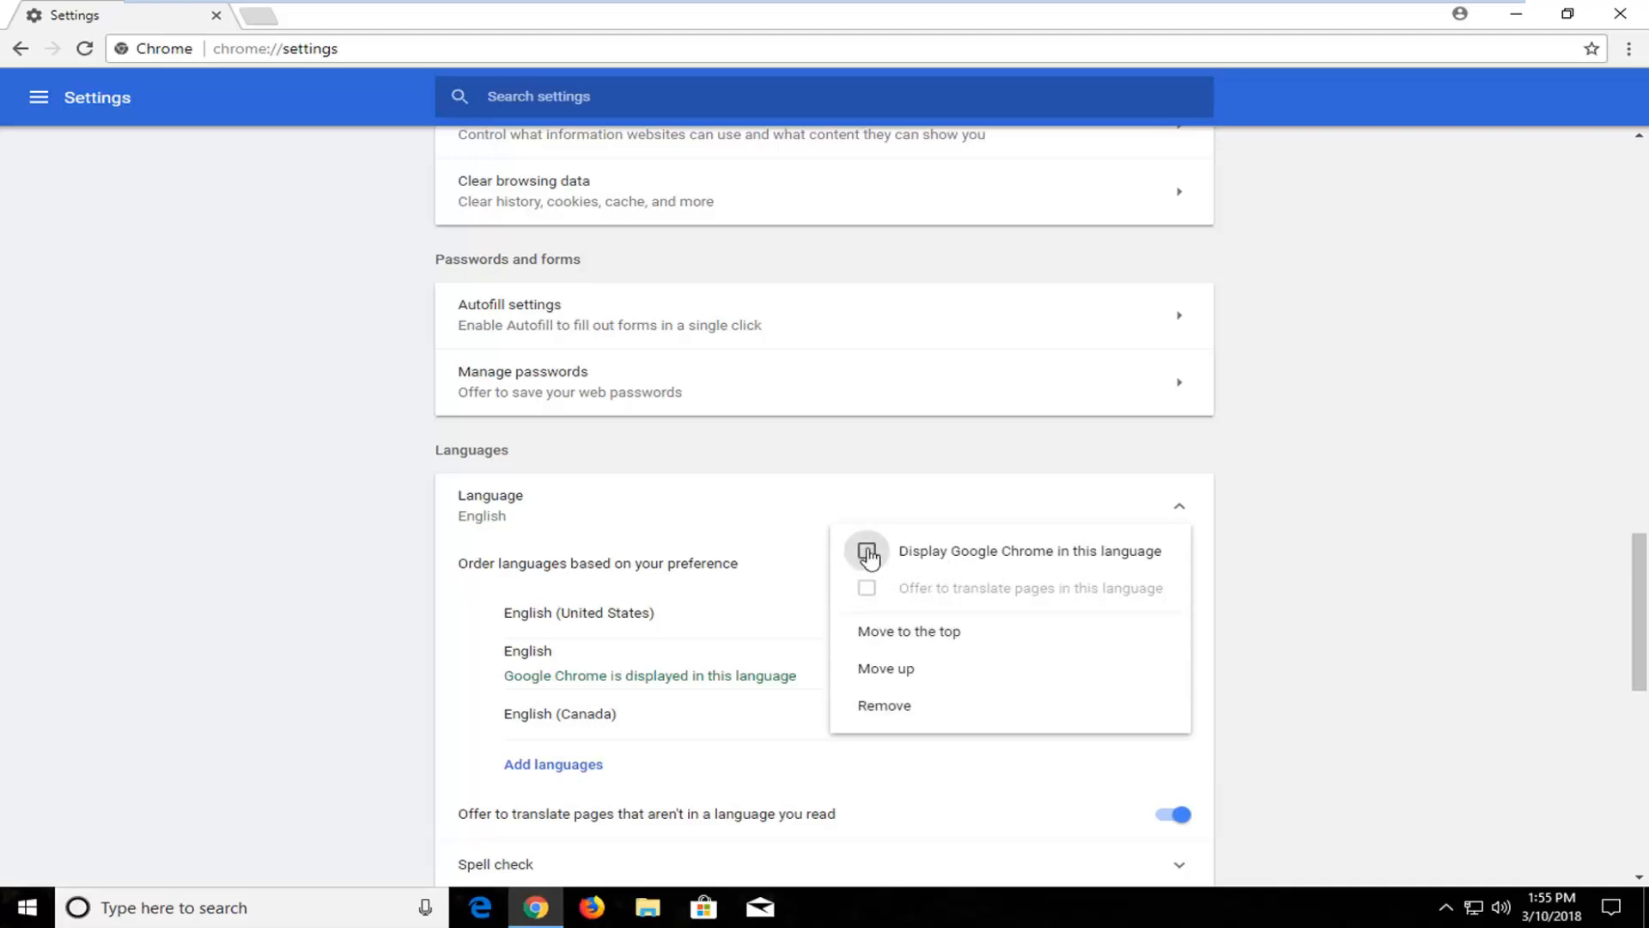
pyautogui.click(867, 552)
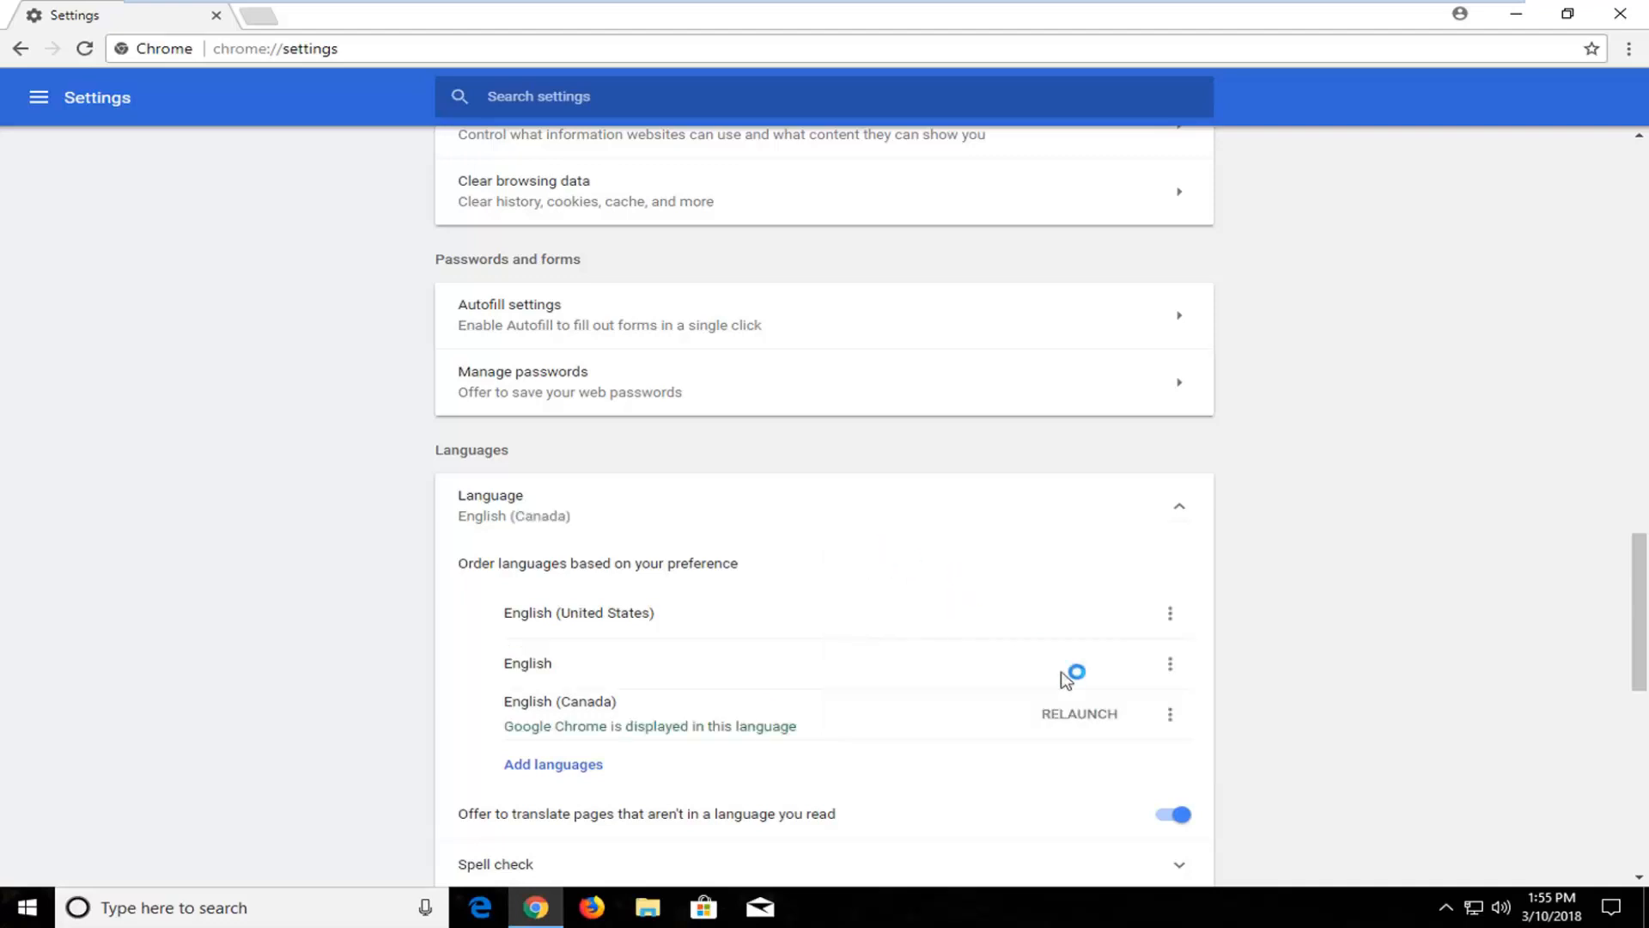
pyautogui.moveTo(1101, 721)
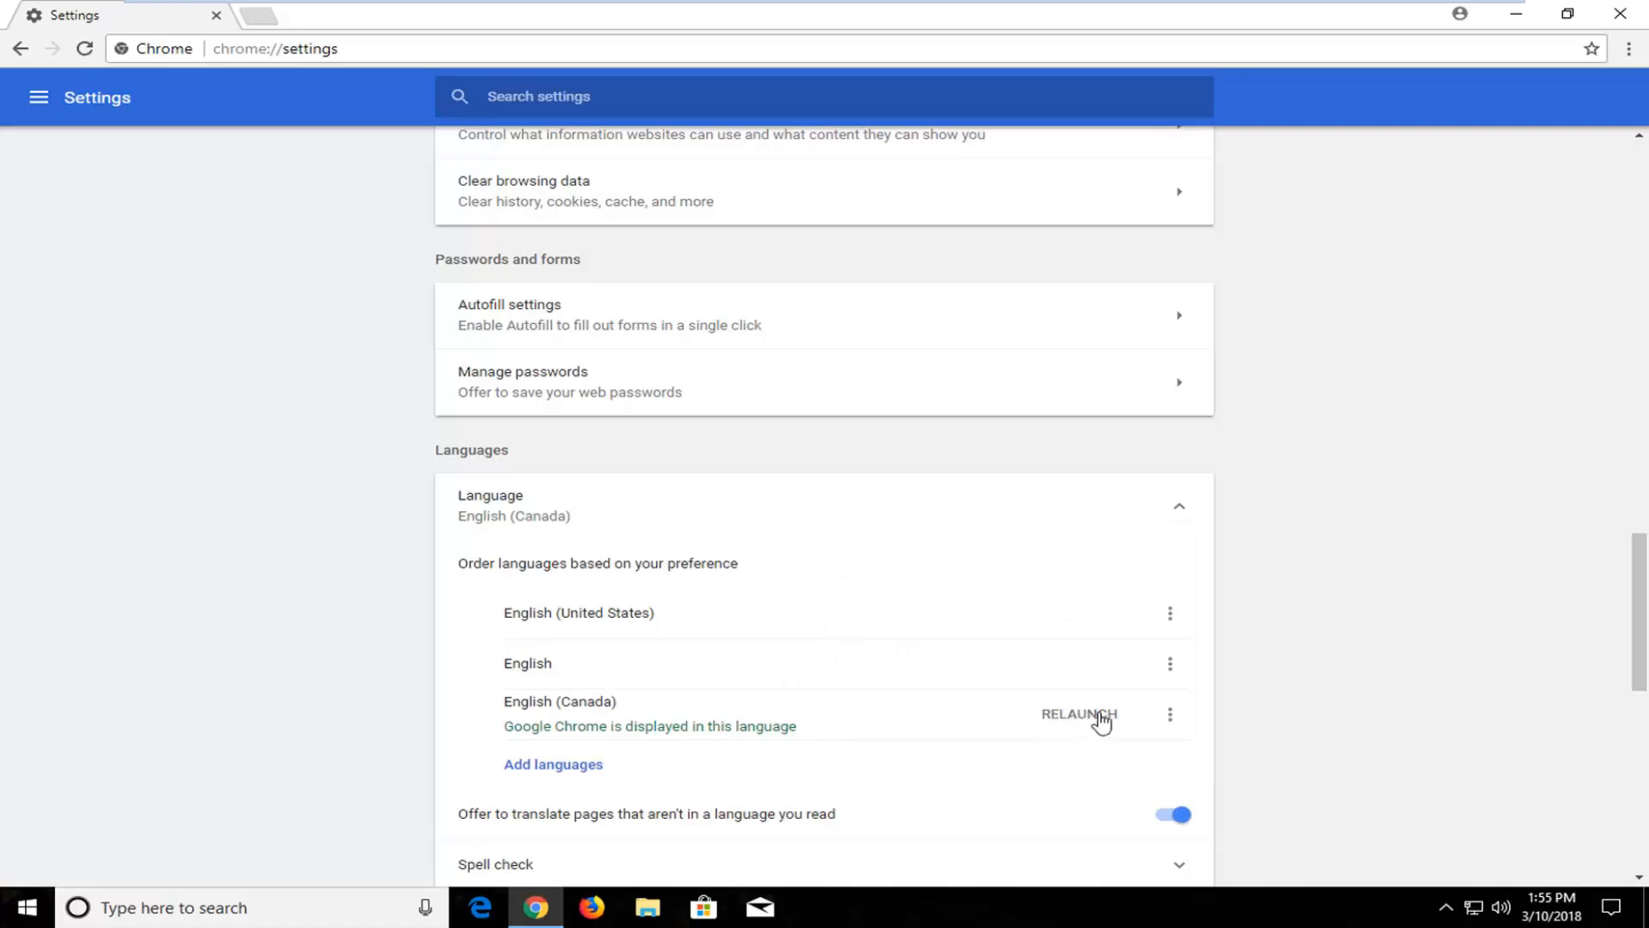
pyautogui.click(1077, 714)
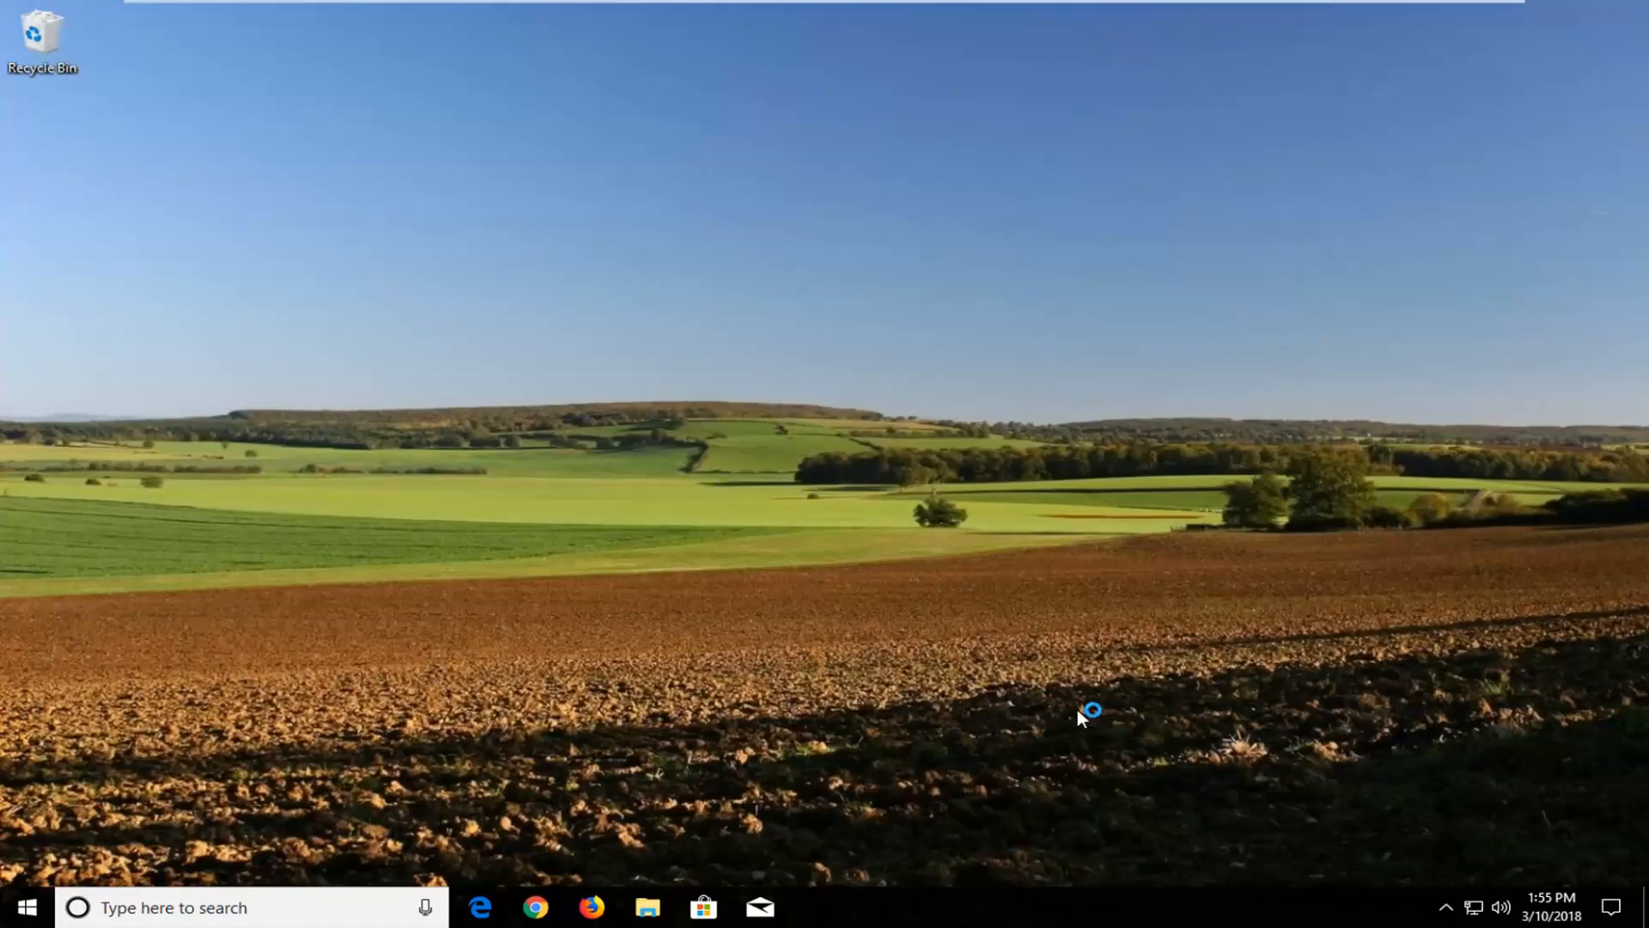
# Reopen Chrome from the taskbar and scroll through the relaunched Settings page.
pyautogui.click(536, 907)
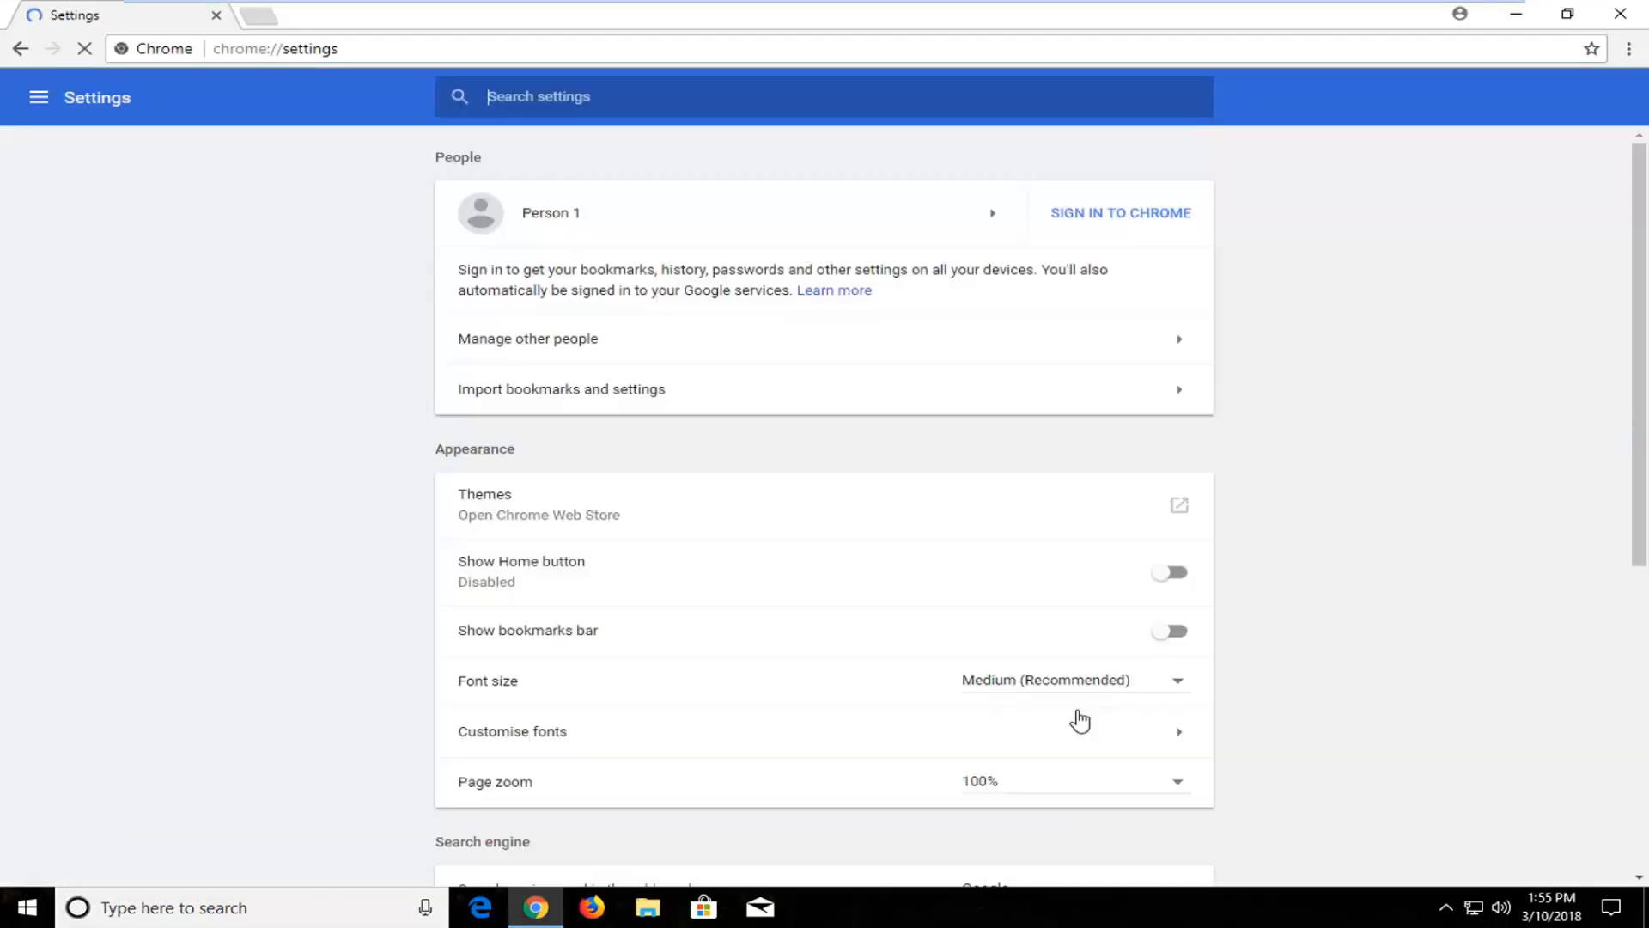
pyautogui.scroll(-3)
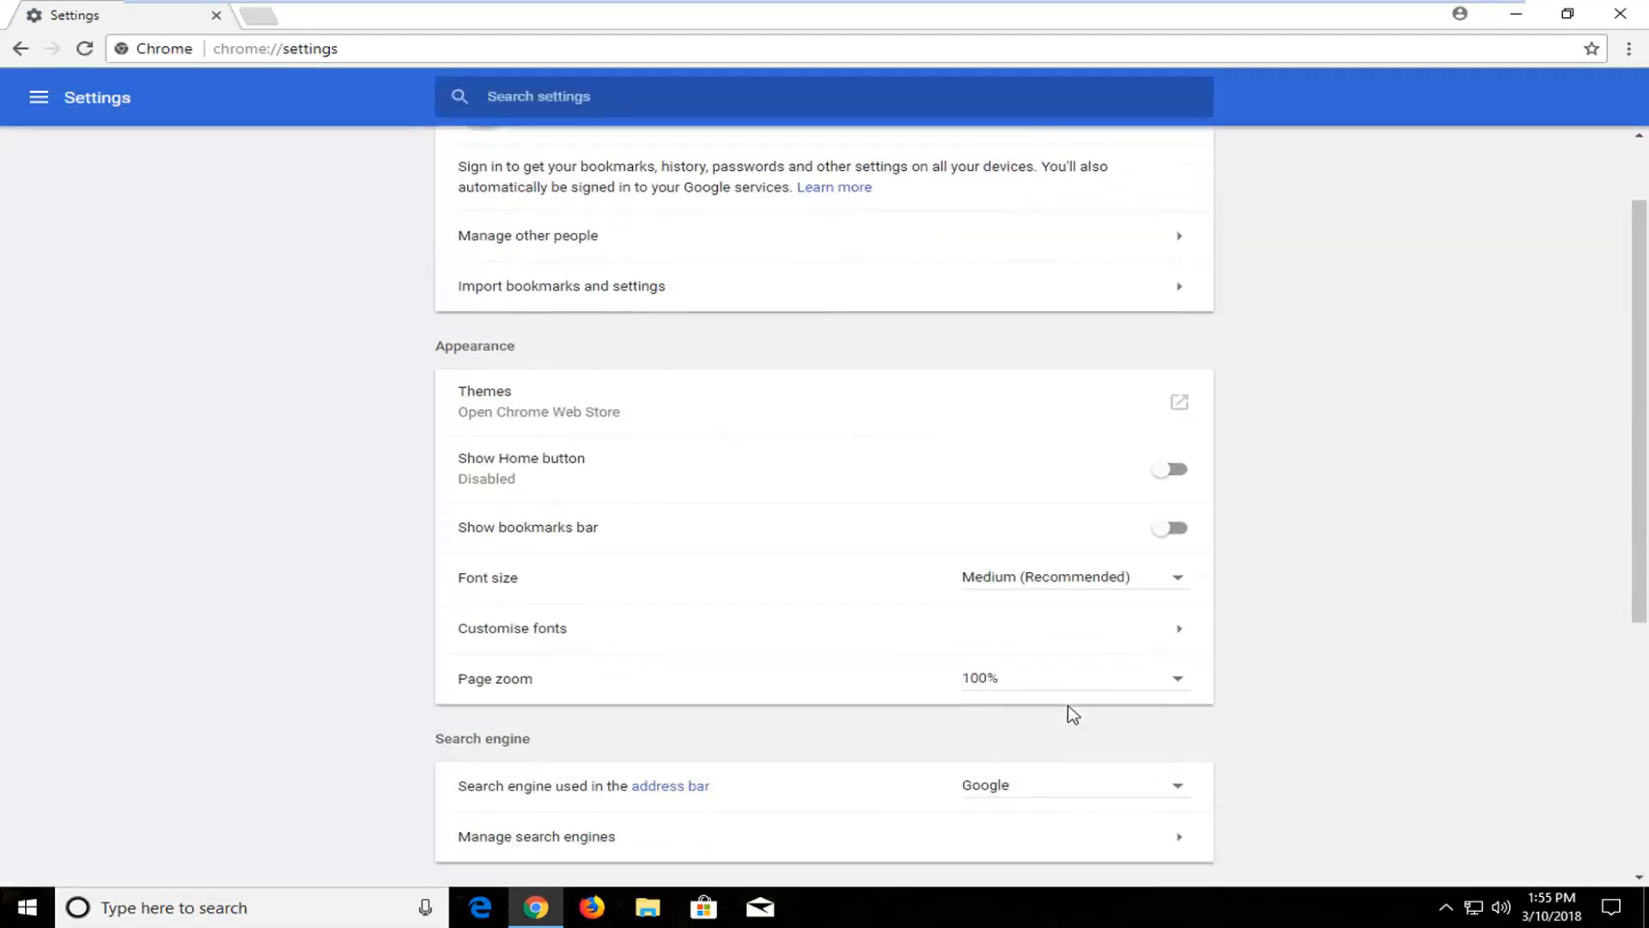
pyautogui.scroll(-3)
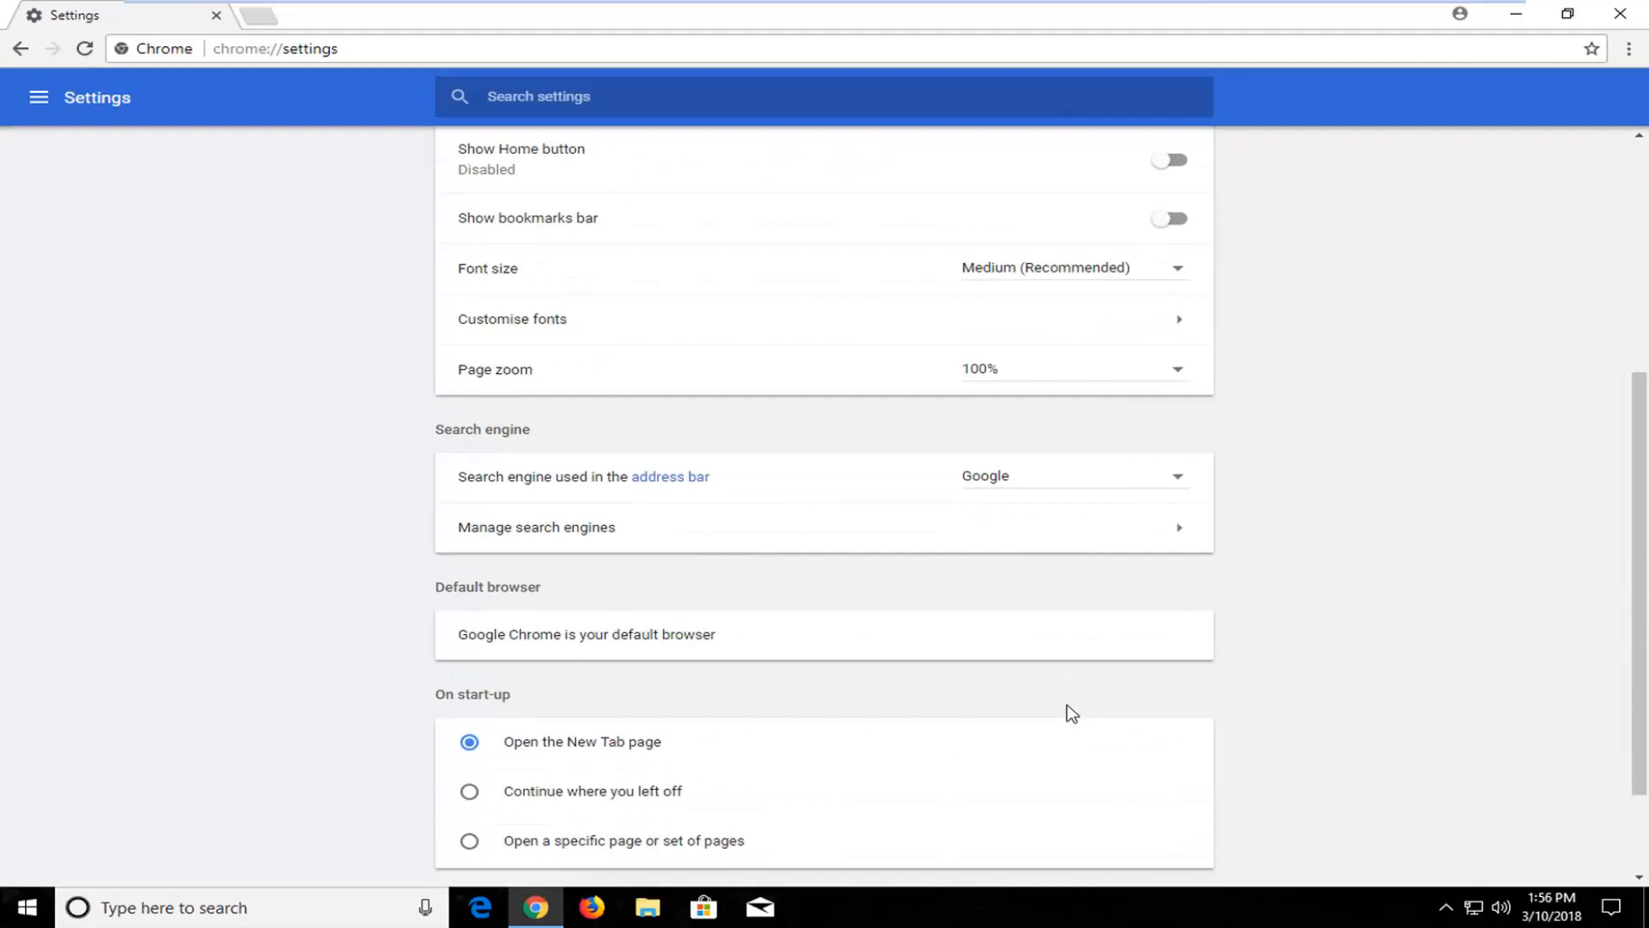